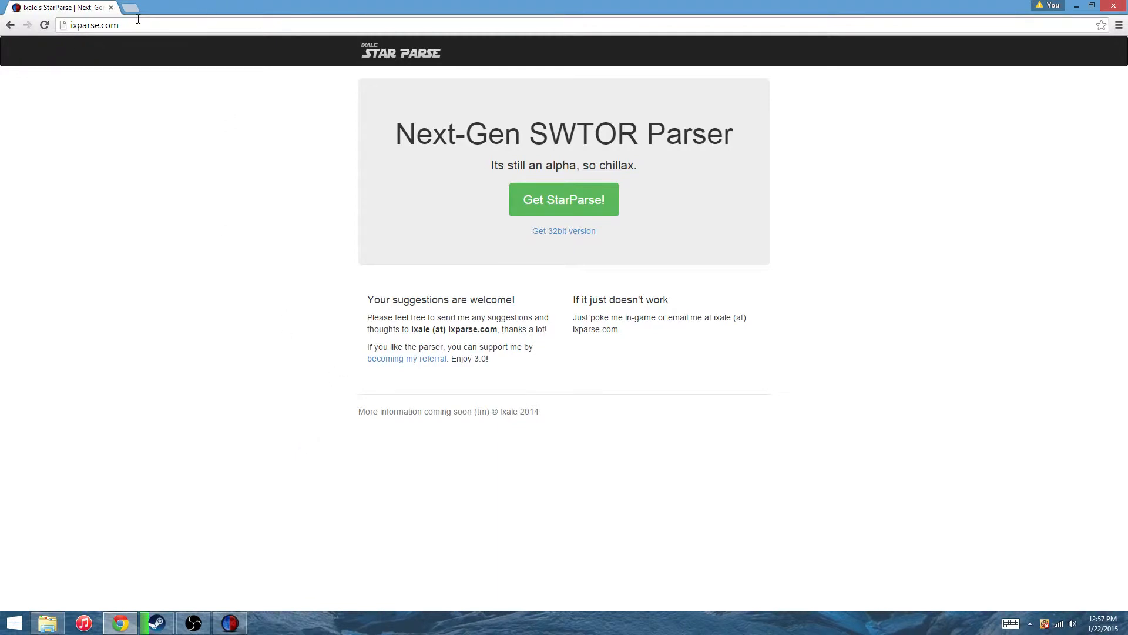
{"action": "mouse_move", "coordinate": [148, 19]}
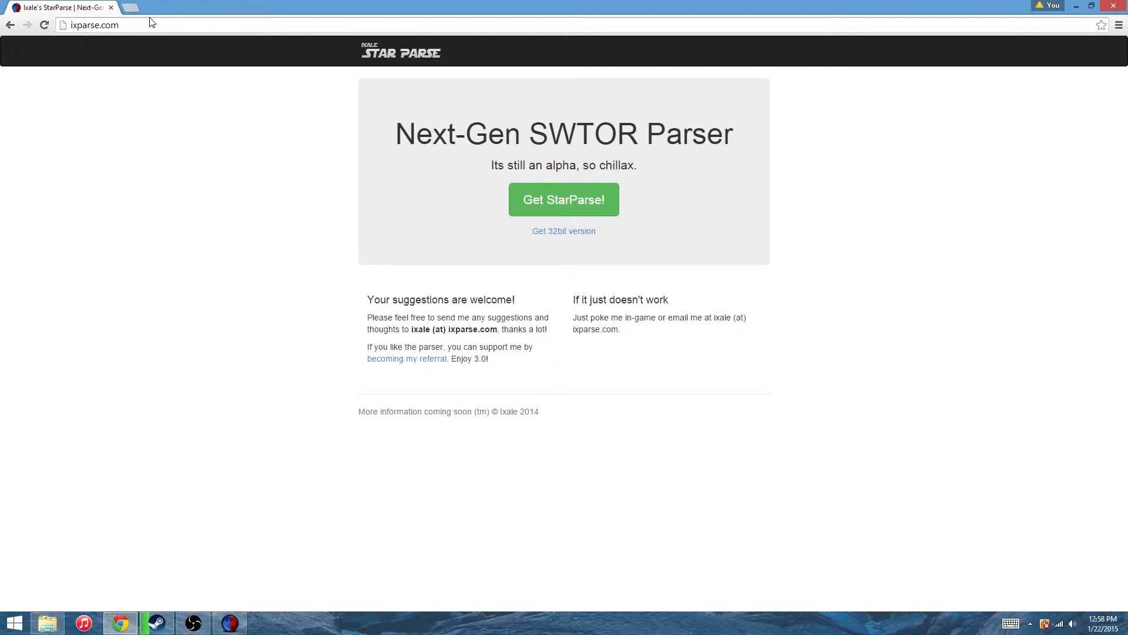
{"action": "mouse_move", "coordinate": [352, 217]}
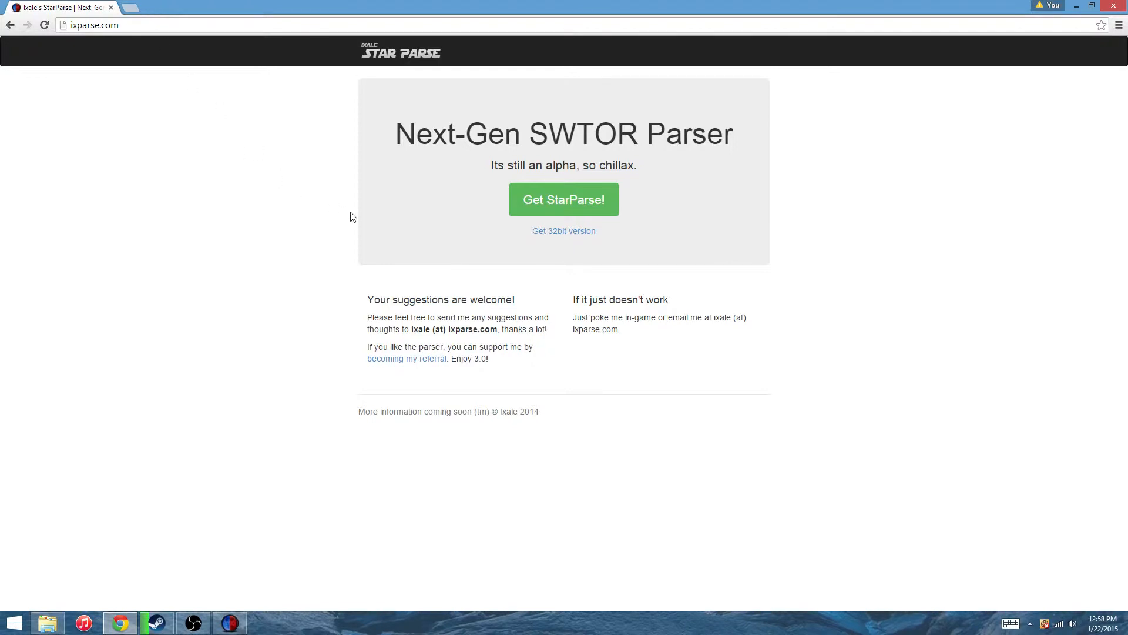
{"action": "mouse_move", "coordinate": [459, 151]}
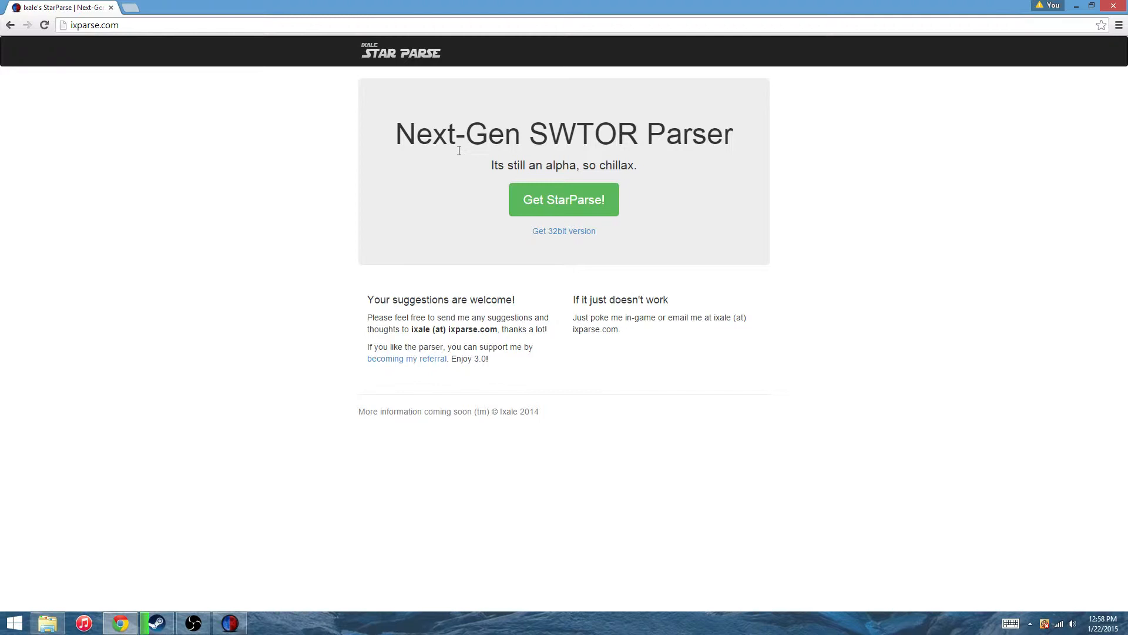
{"action": "mouse_move", "coordinate": [461, 155]}
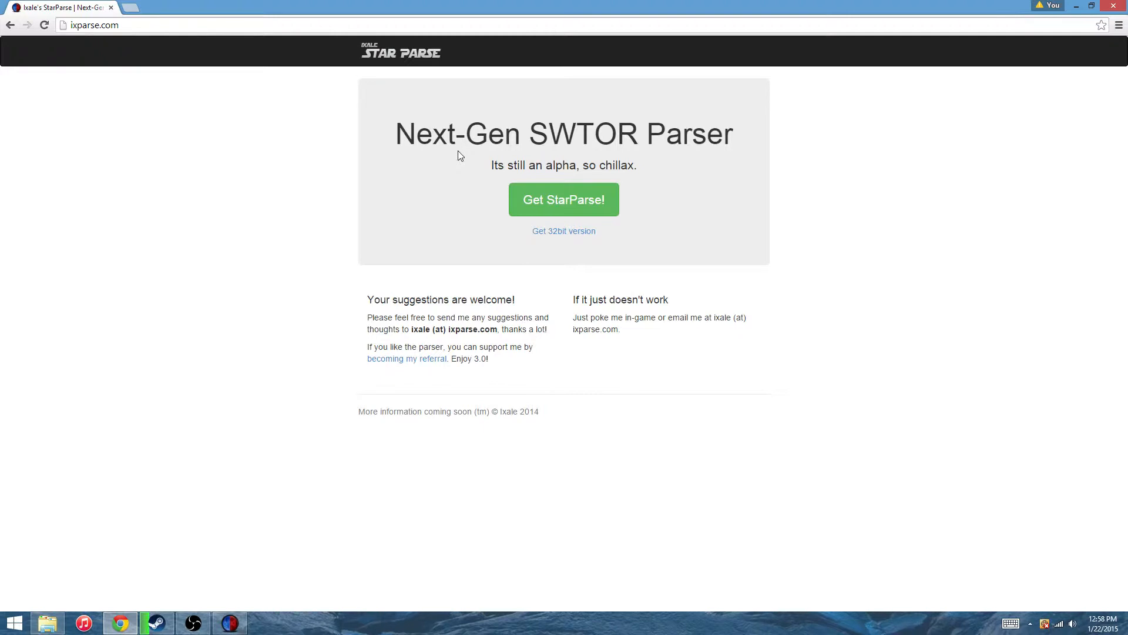
{"action": "mouse_move", "coordinate": [454, 155]}
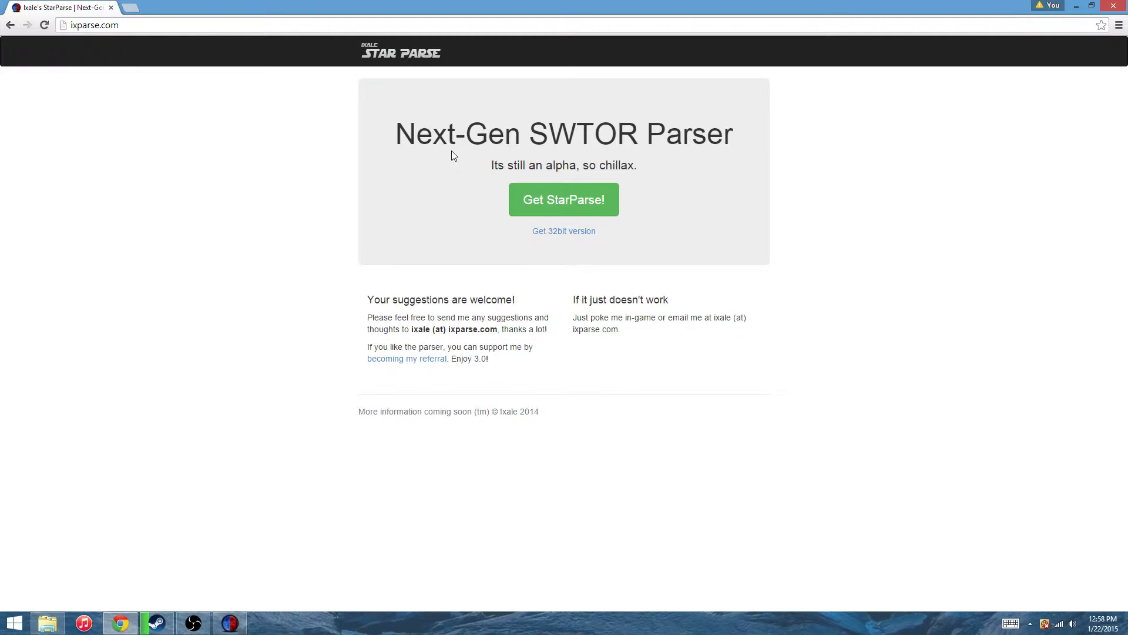
{"action": "mouse_move", "coordinate": [443, 135]}
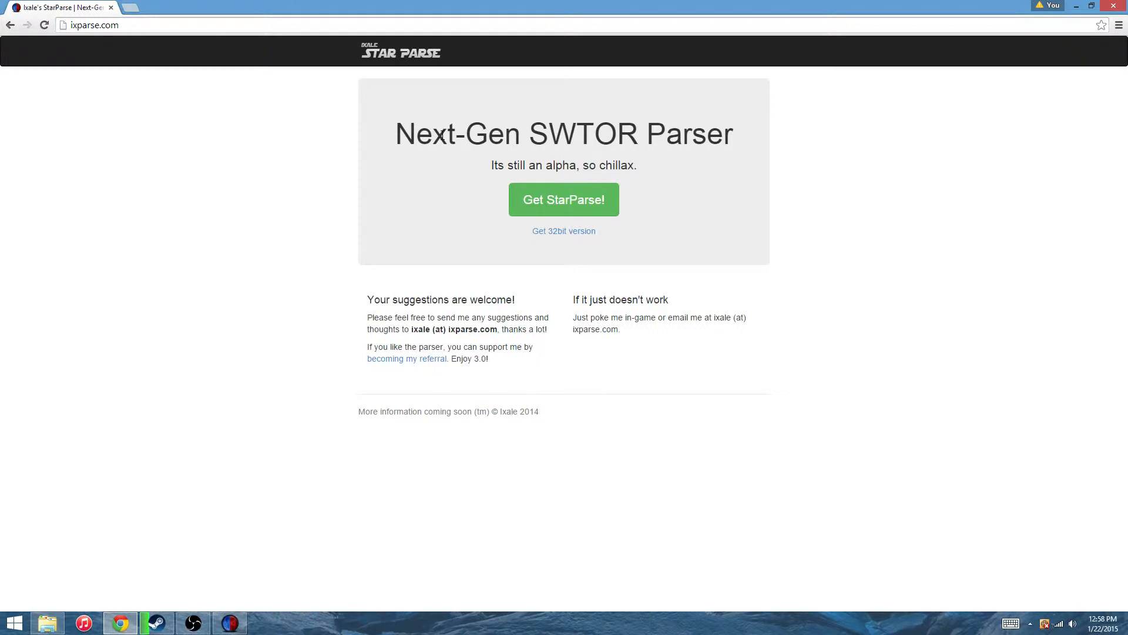
{"action": "mouse_move", "coordinate": [564, 121]}
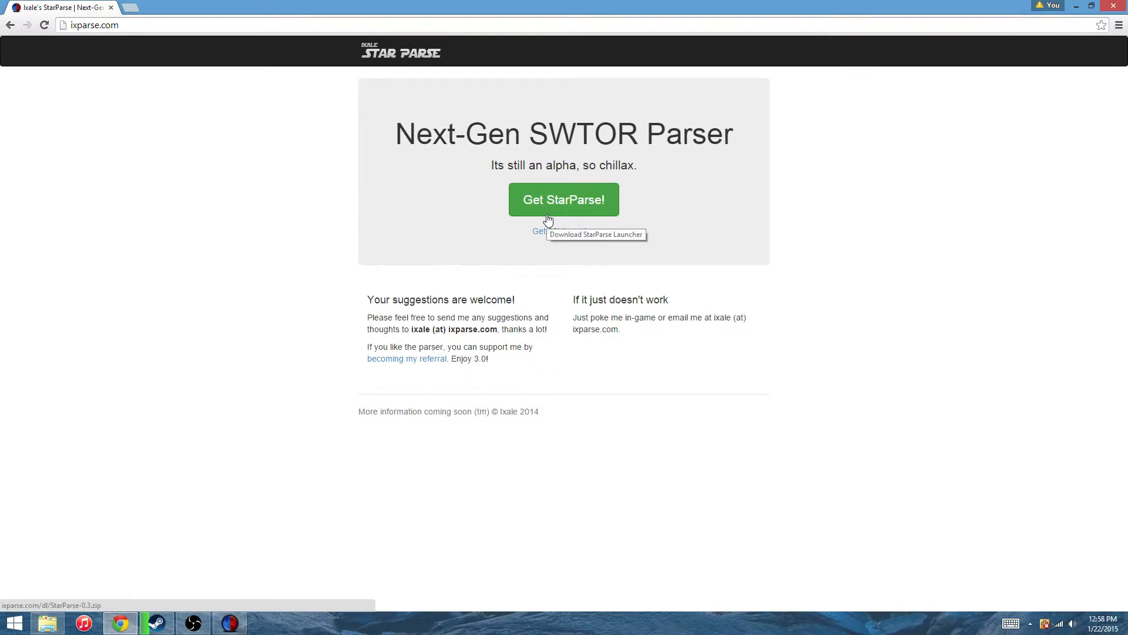
- Launch StarParse so its parser window opens, ready with empty overview tables
{"action": "left_click", "coordinate": [564, 199]}
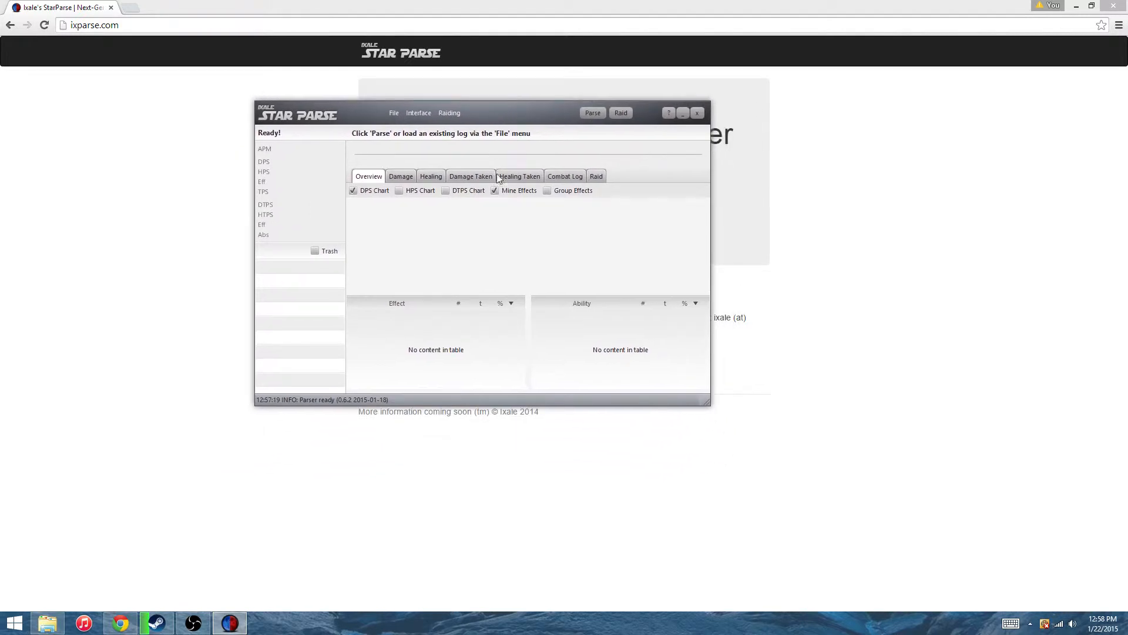
{"action": "mouse_move", "coordinate": [488, 238]}
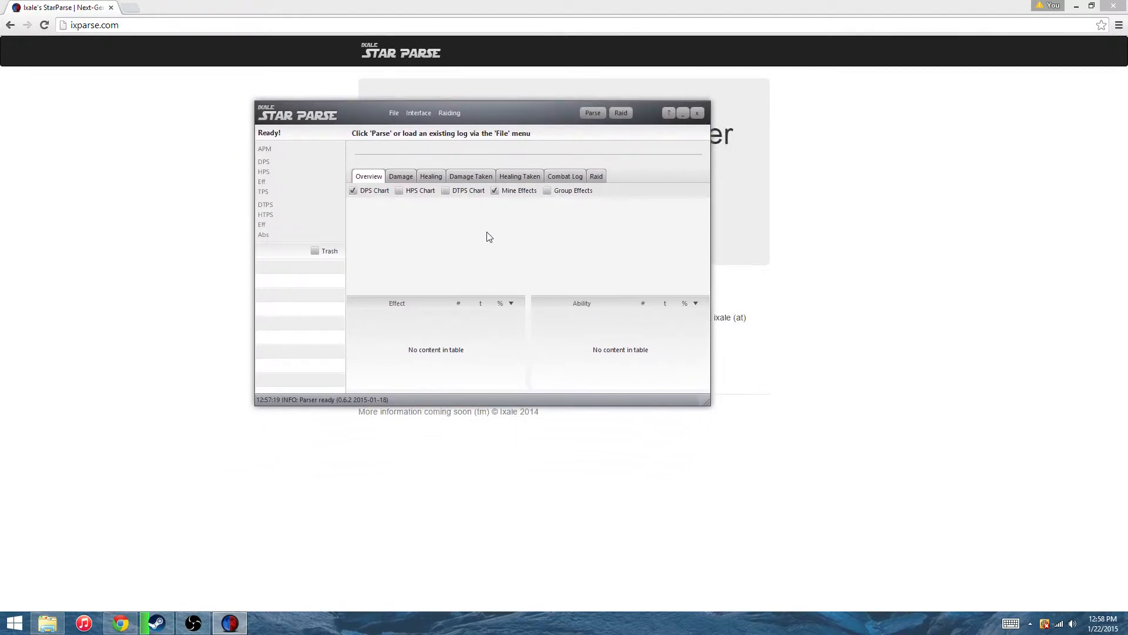
{"action": "mouse_move", "coordinate": [436, 195]}
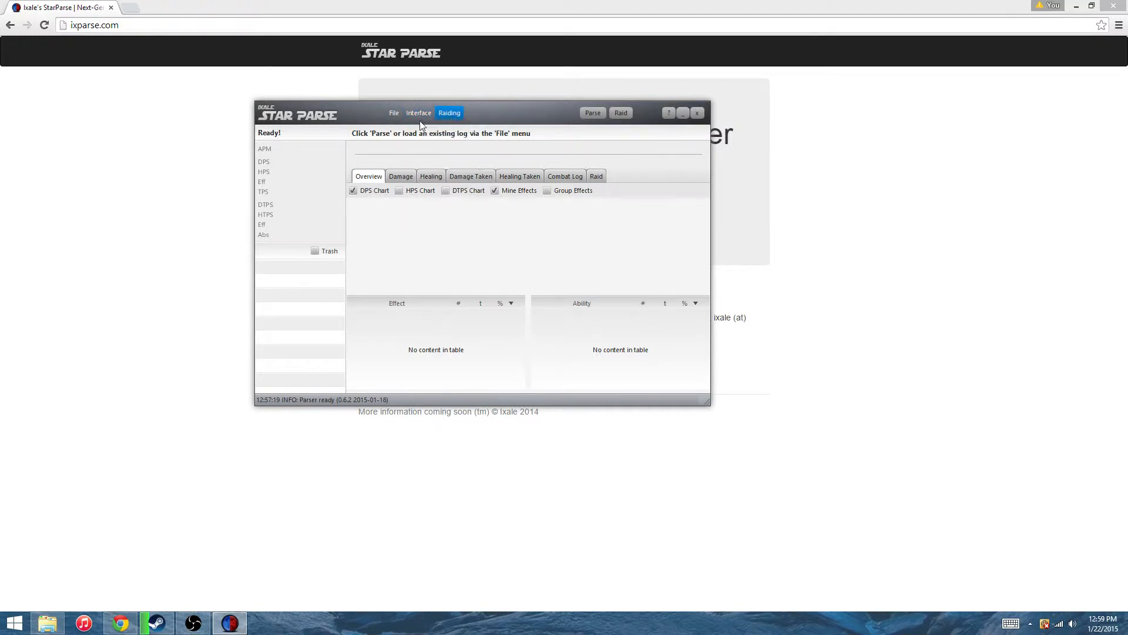
{"action": "left_click", "coordinate": [449, 112]}
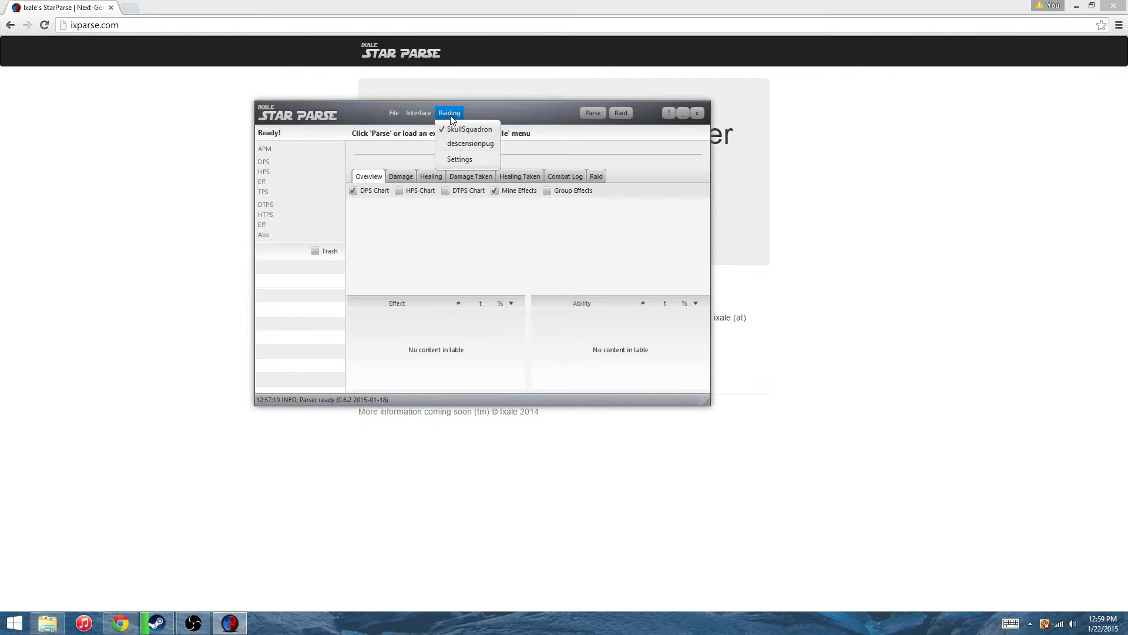
{"action": "mouse_move", "coordinate": [467, 128]}
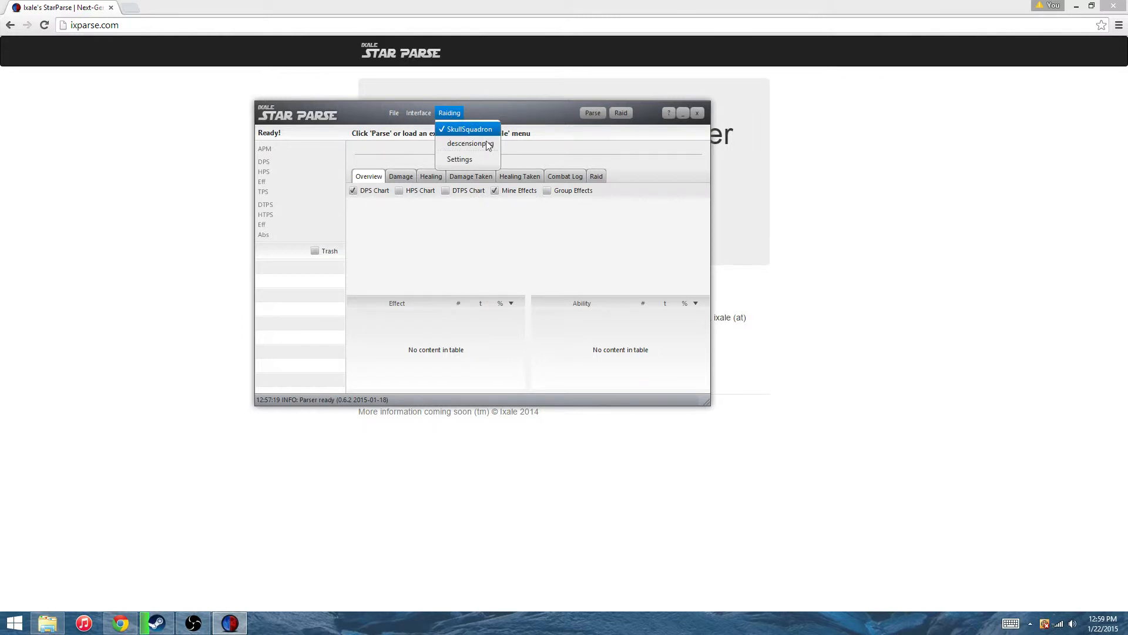
{"action": "left_click", "coordinate": [449, 112]}
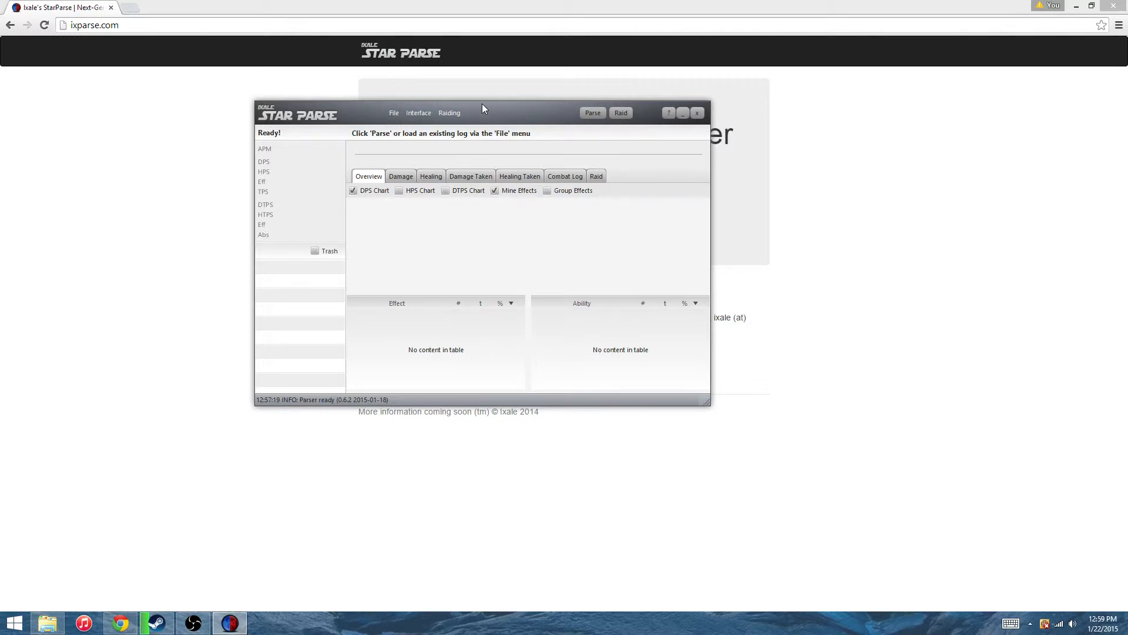
{"action": "mouse_move", "coordinate": [593, 113]}
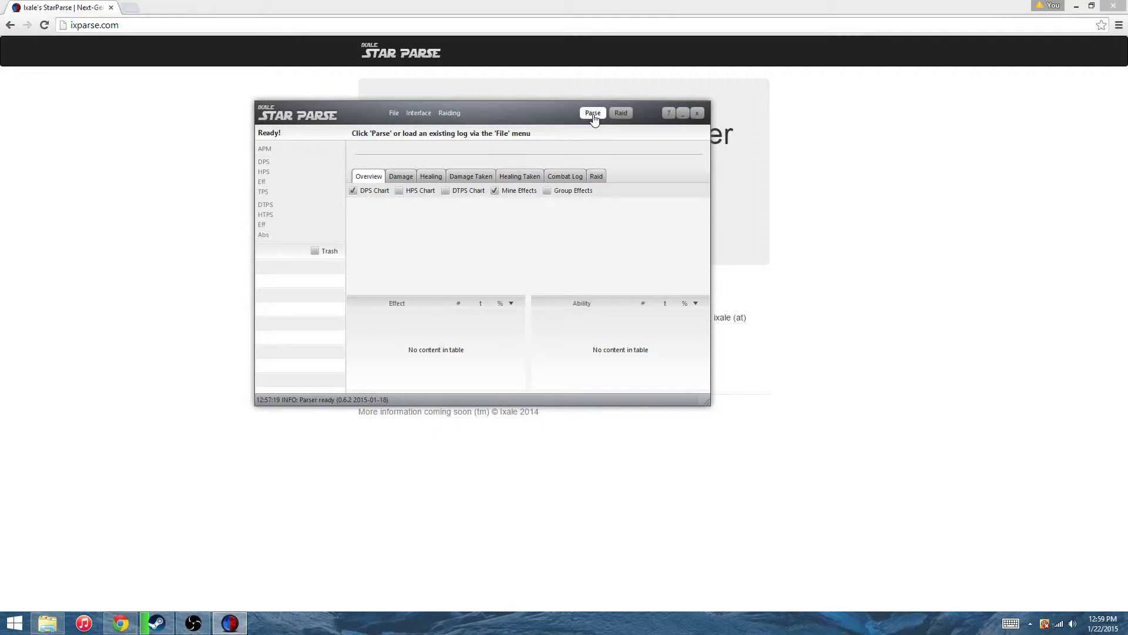
{"action": "mouse_move", "coordinate": [499, 234]}
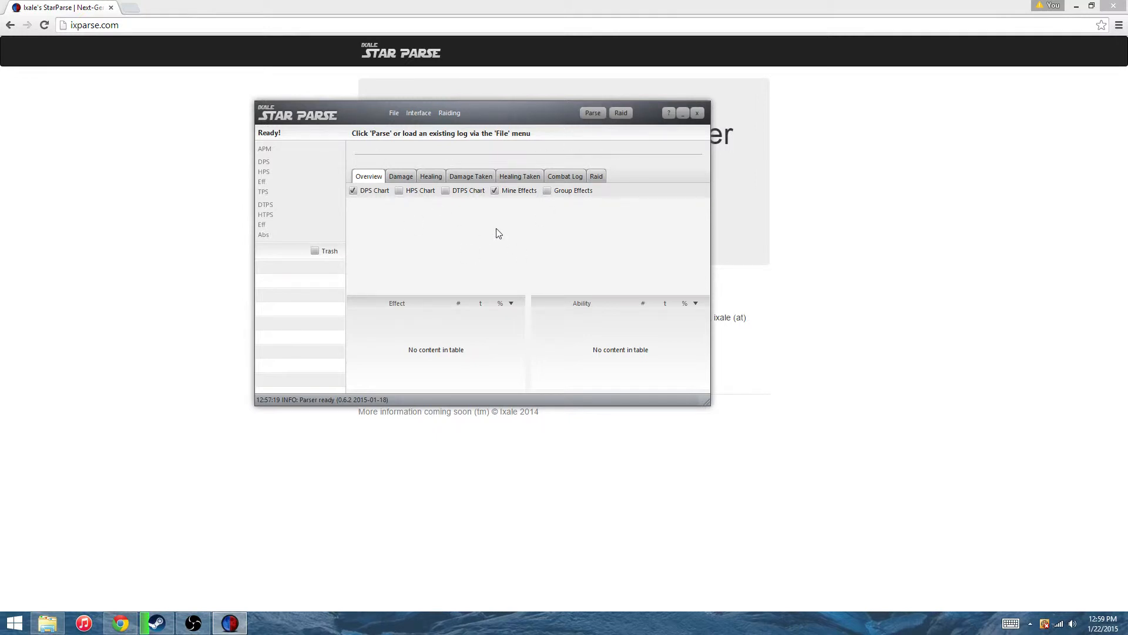
{"action": "mouse_move", "coordinate": [492, 250]}
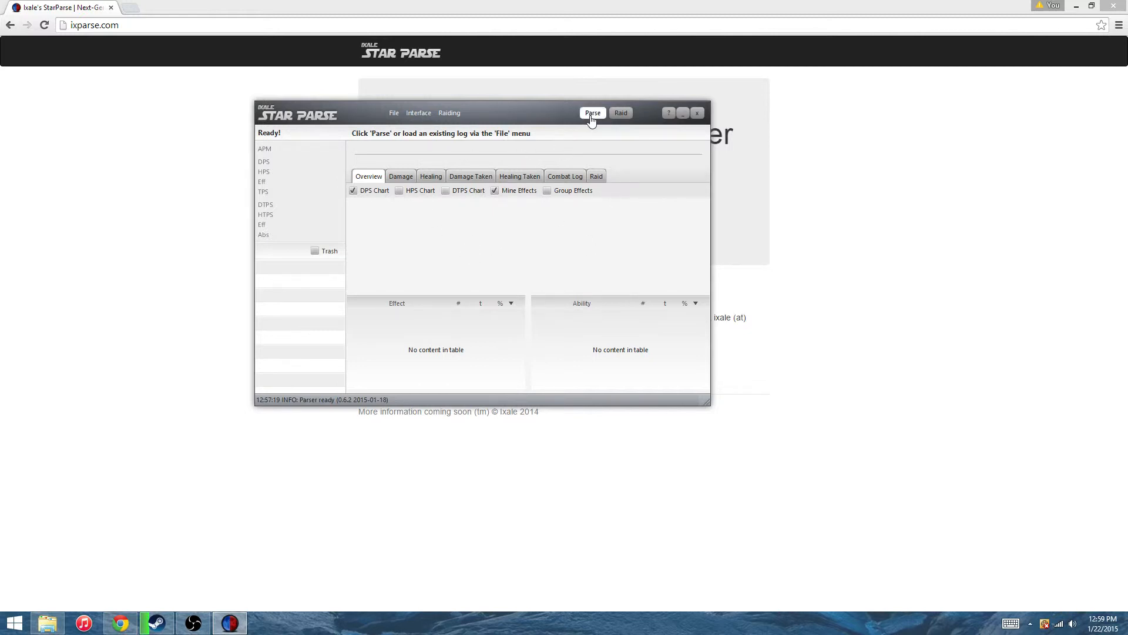
- Start live parsing with Timers, Personal and Raid Damage overlays shown at the top
{"action": "left_click", "coordinate": [593, 112]}
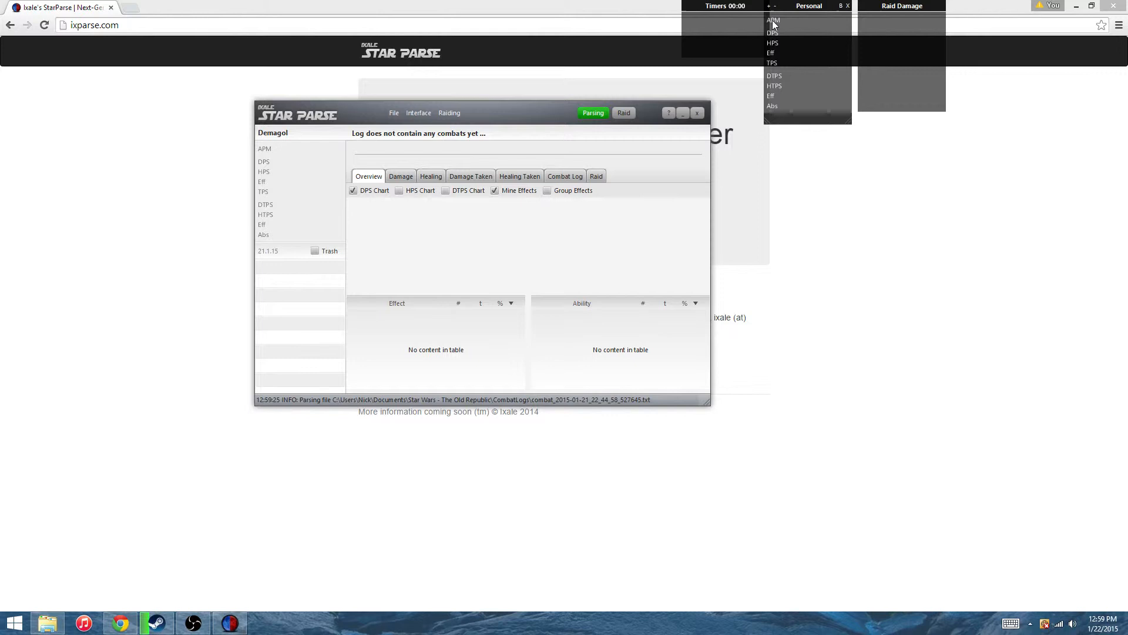
{"action": "mouse_move", "coordinate": [779, 43]}
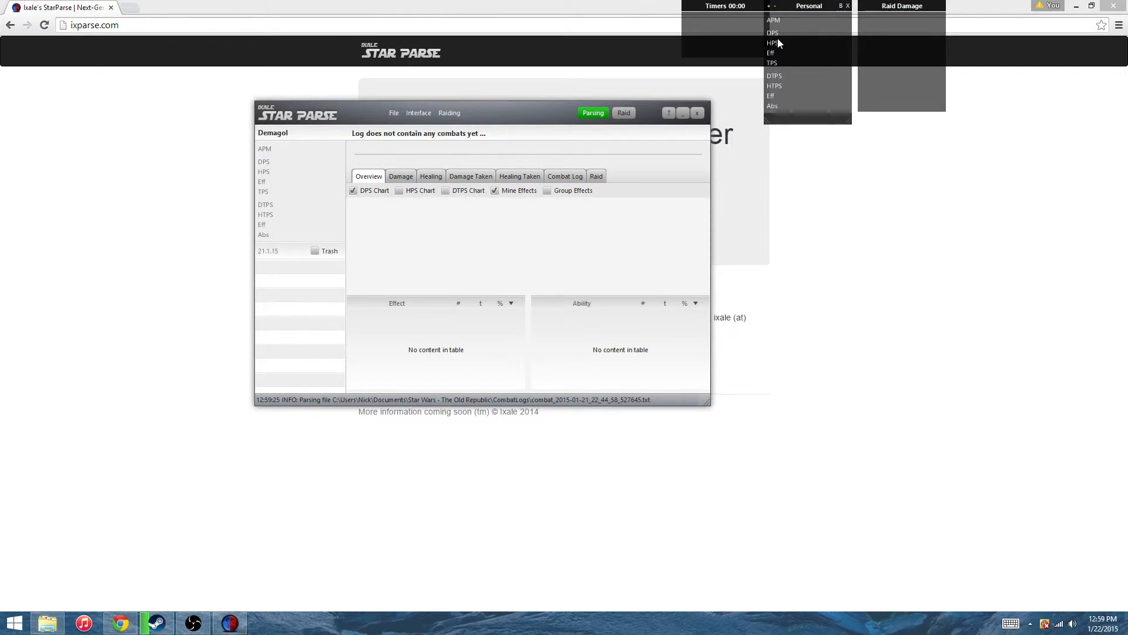
{"action": "mouse_move", "coordinate": [829, 49]}
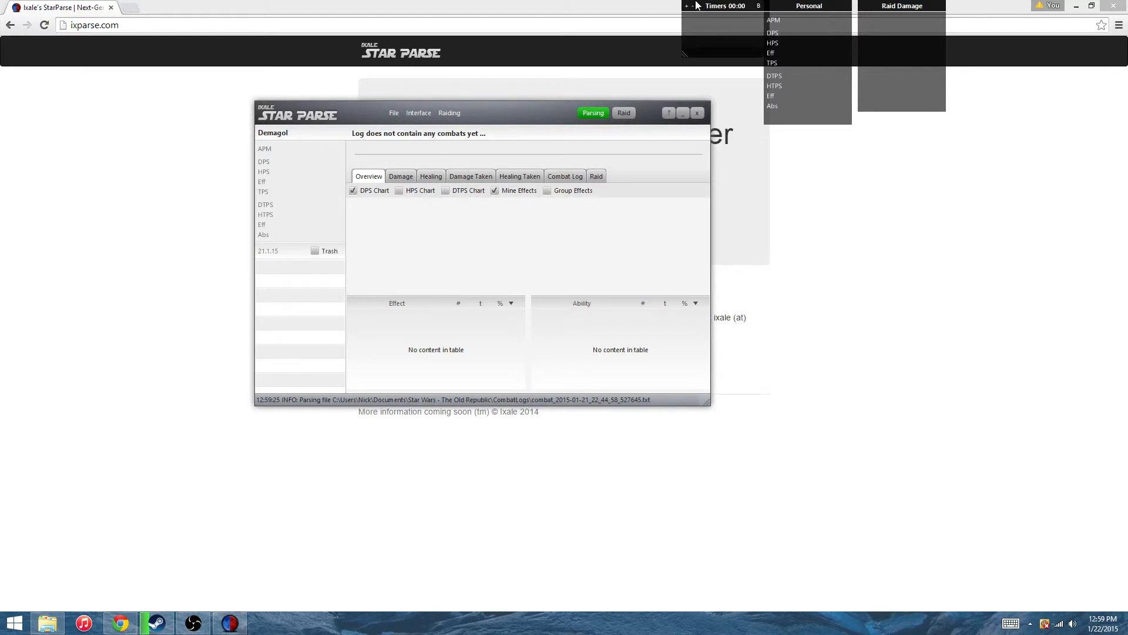
{"action": "mouse_move", "coordinate": [702, 9]}
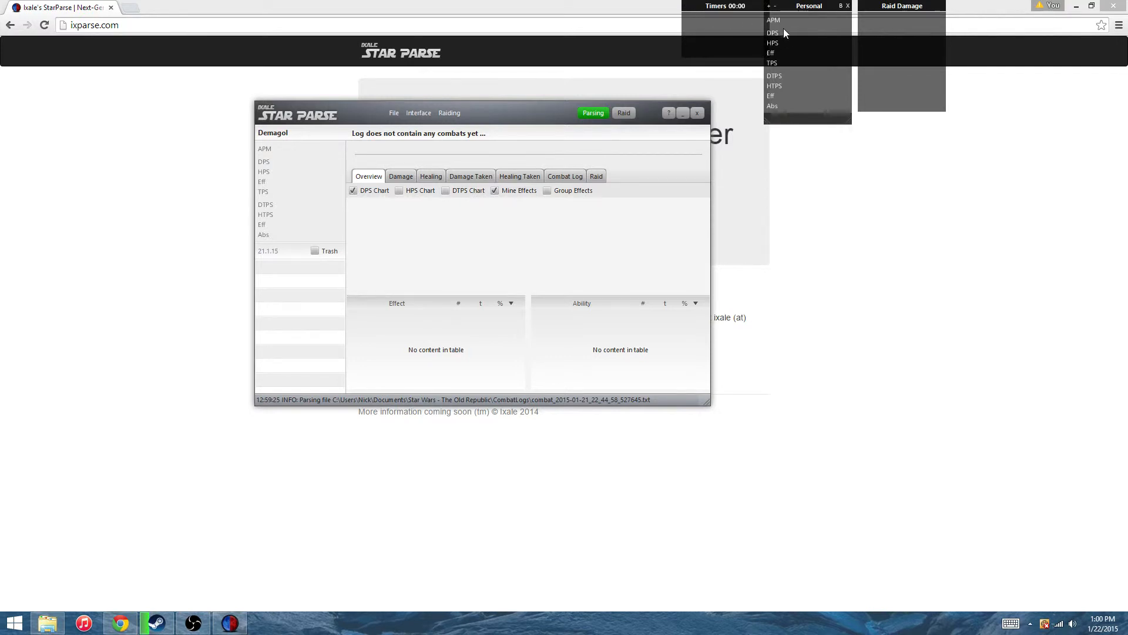
{"action": "mouse_move", "coordinate": [779, 49]}
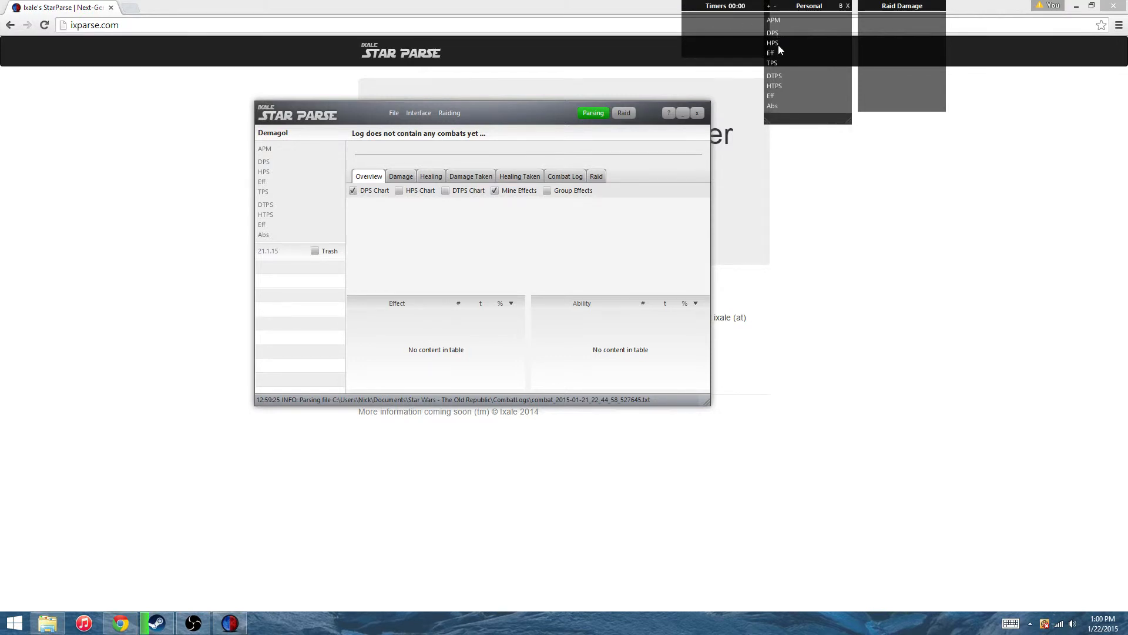
{"action": "mouse_move", "coordinate": [790, 54]}
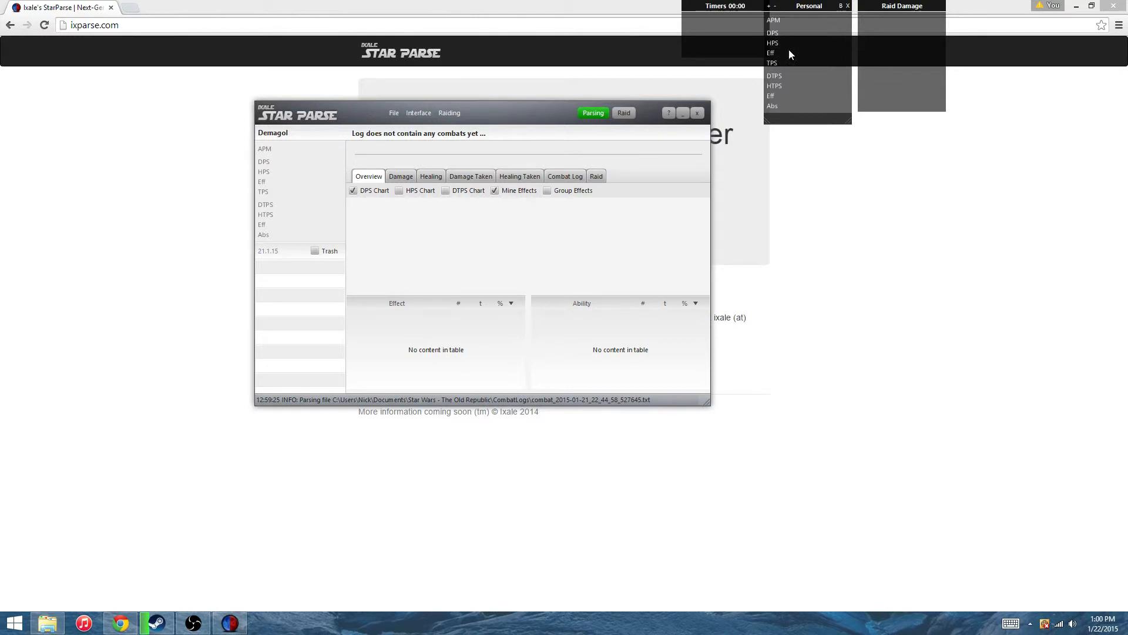
{"action": "mouse_move", "coordinate": [782, 50]}
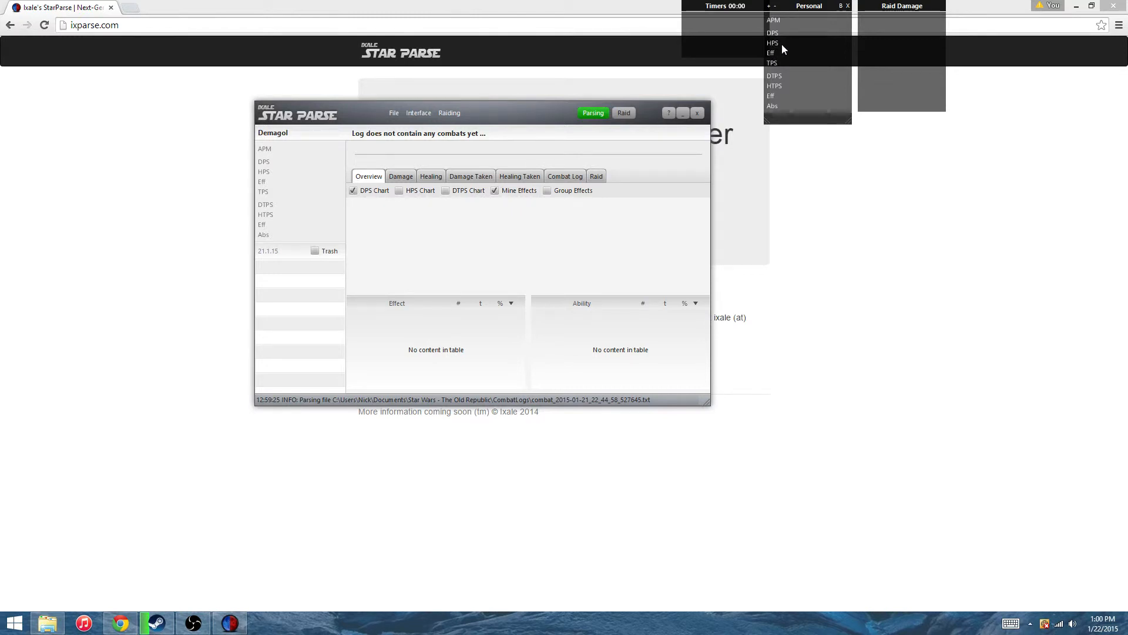
{"action": "mouse_move", "coordinate": [789, 67]}
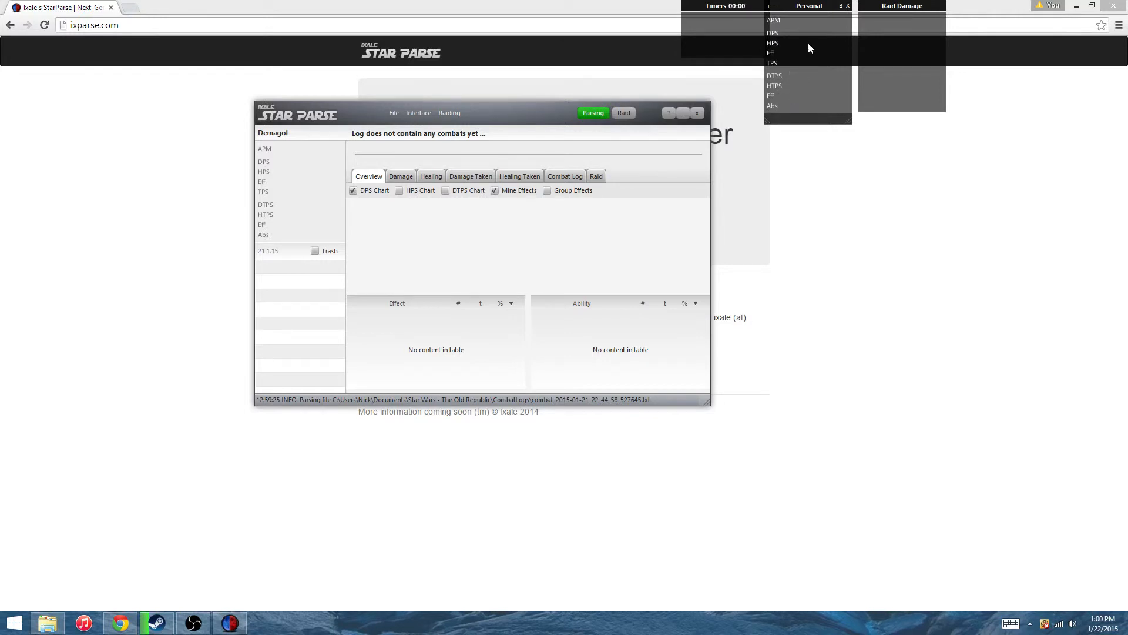
{"action": "mouse_move", "coordinate": [810, 98]}
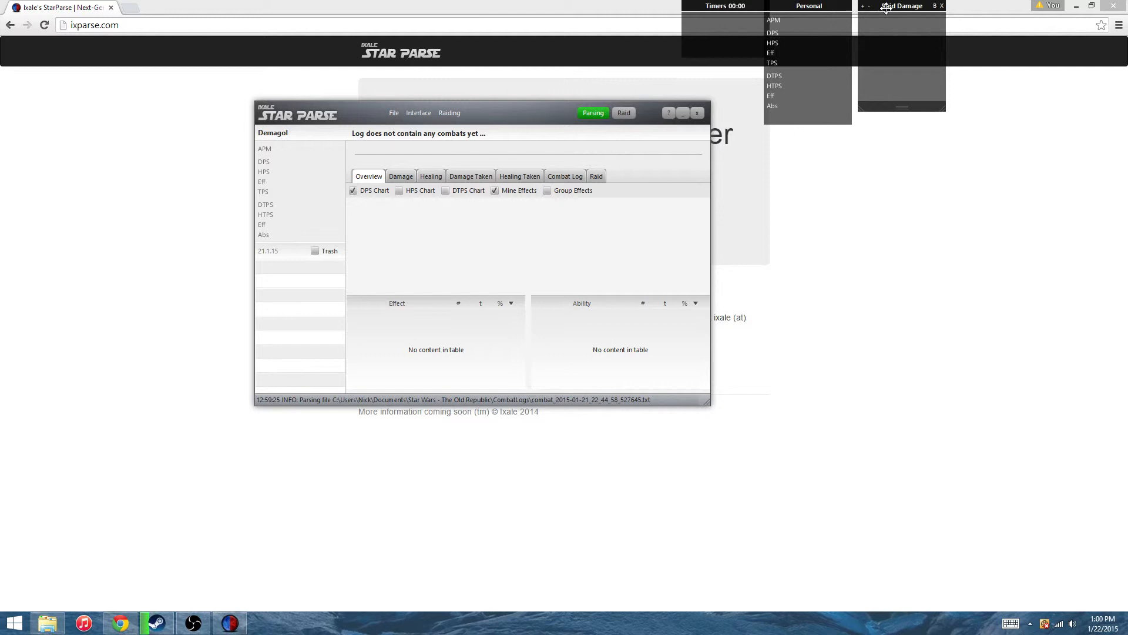
{"action": "mouse_move", "coordinate": [878, 28]}
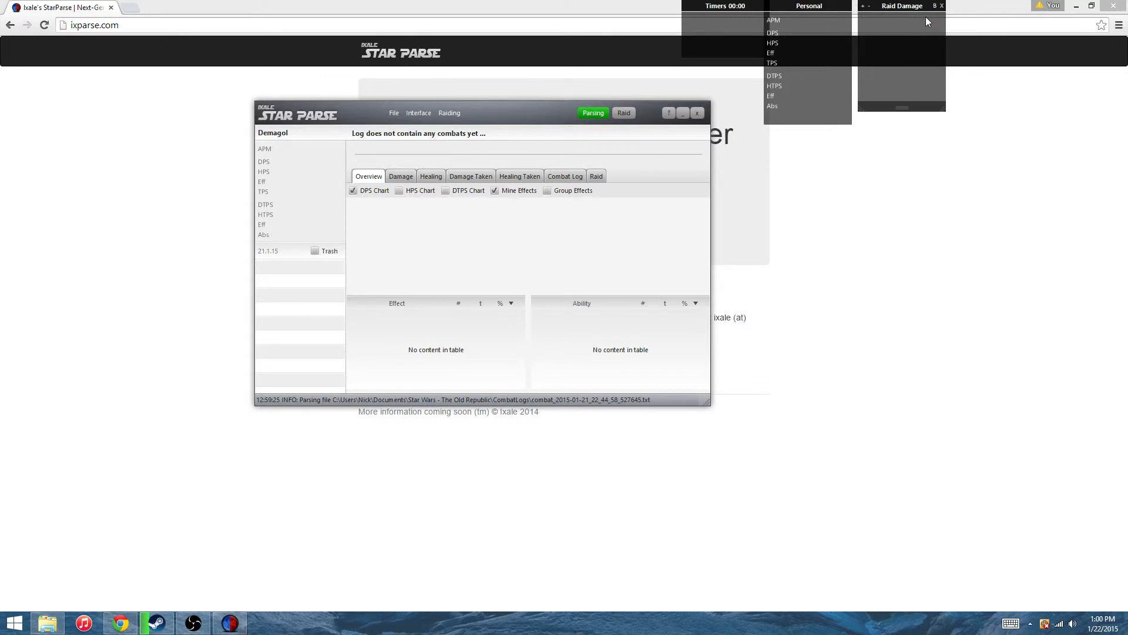
{"action": "mouse_move", "coordinate": [939, 22]}
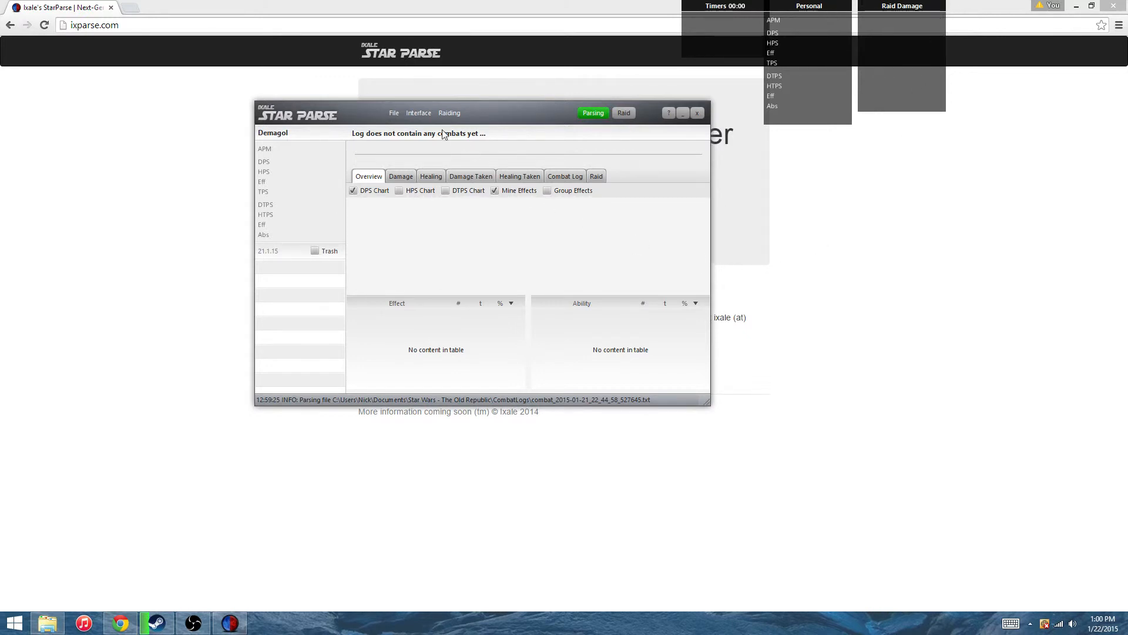
{"action": "left_click", "coordinate": [418, 113]}
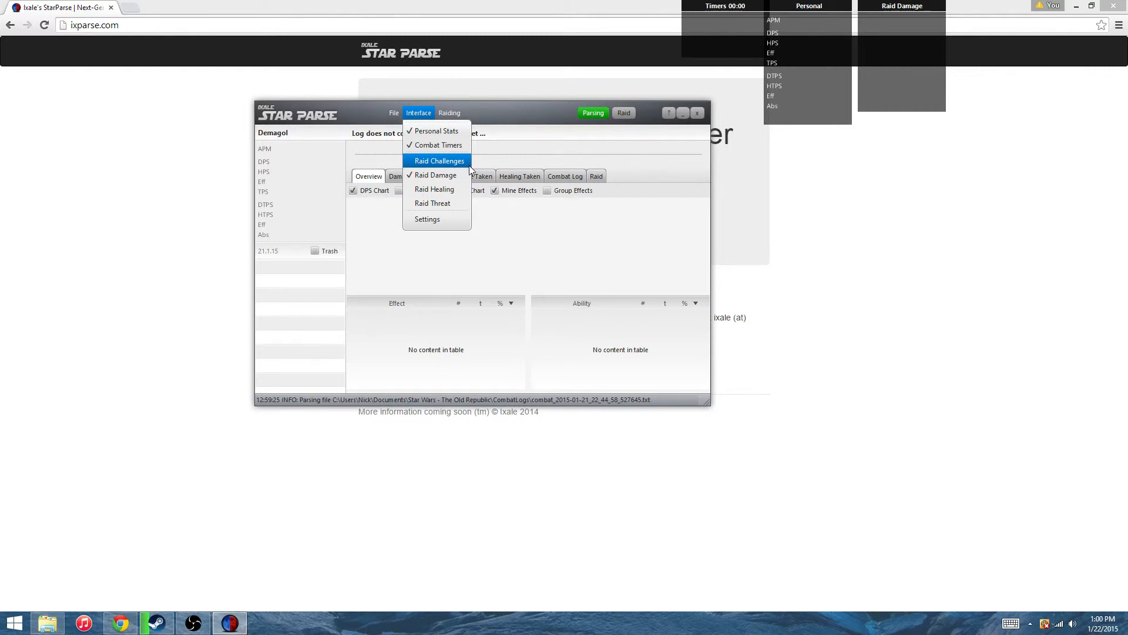
{"action": "mouse_move", "coordinate": [452, 170]}
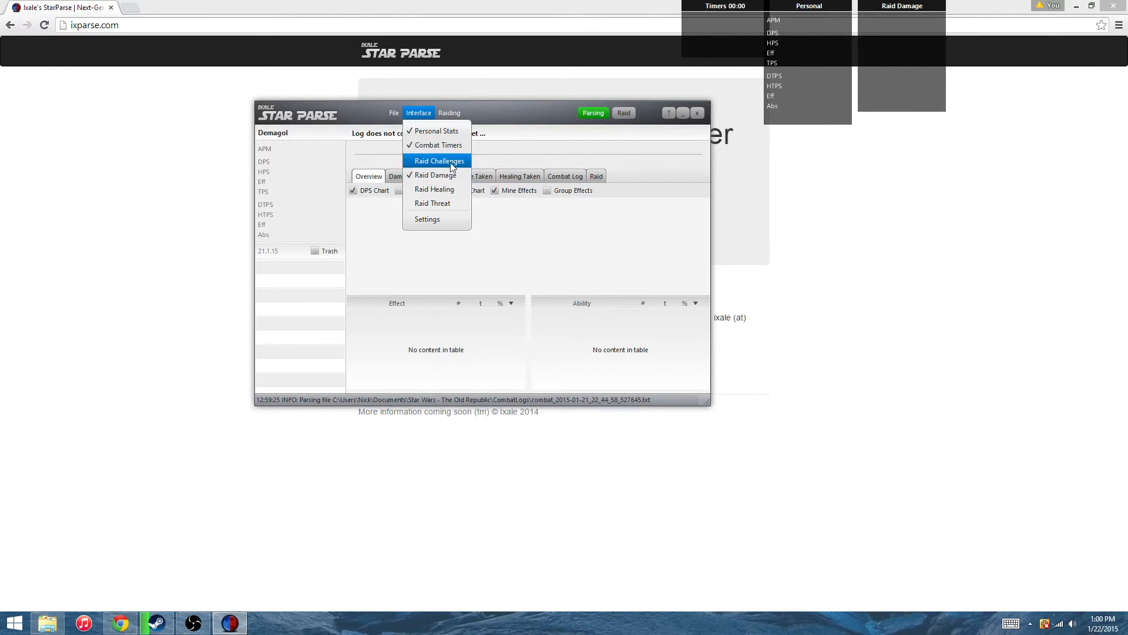
{"action": "mouse_move", "coordinate": [435, 189]}
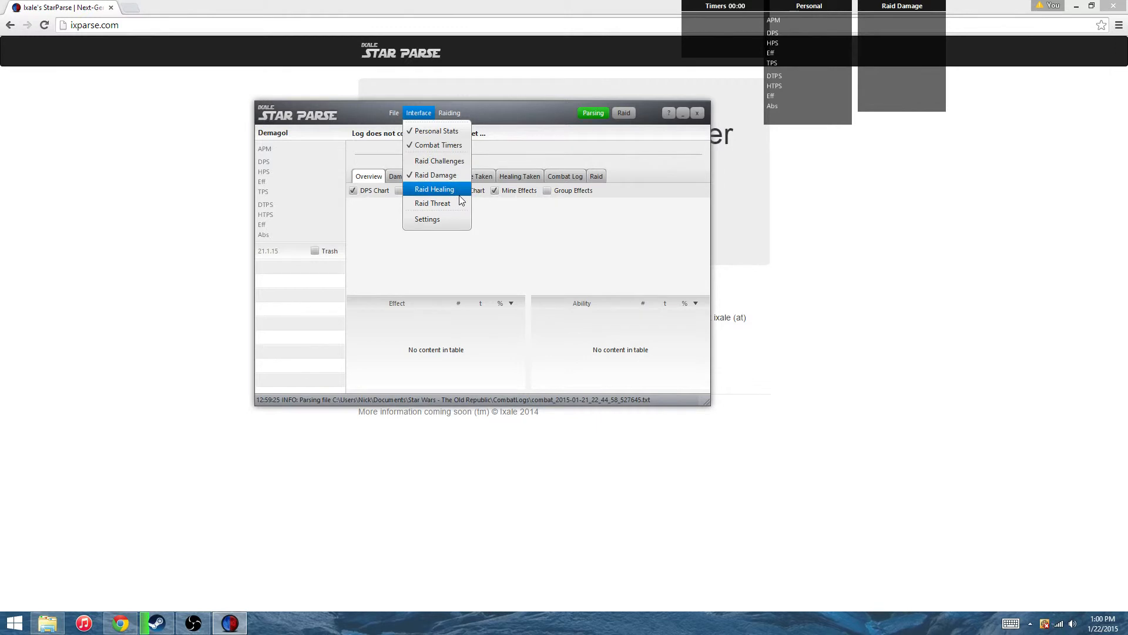
{"action": "mouse_move", "coordinate": [432, 202]}
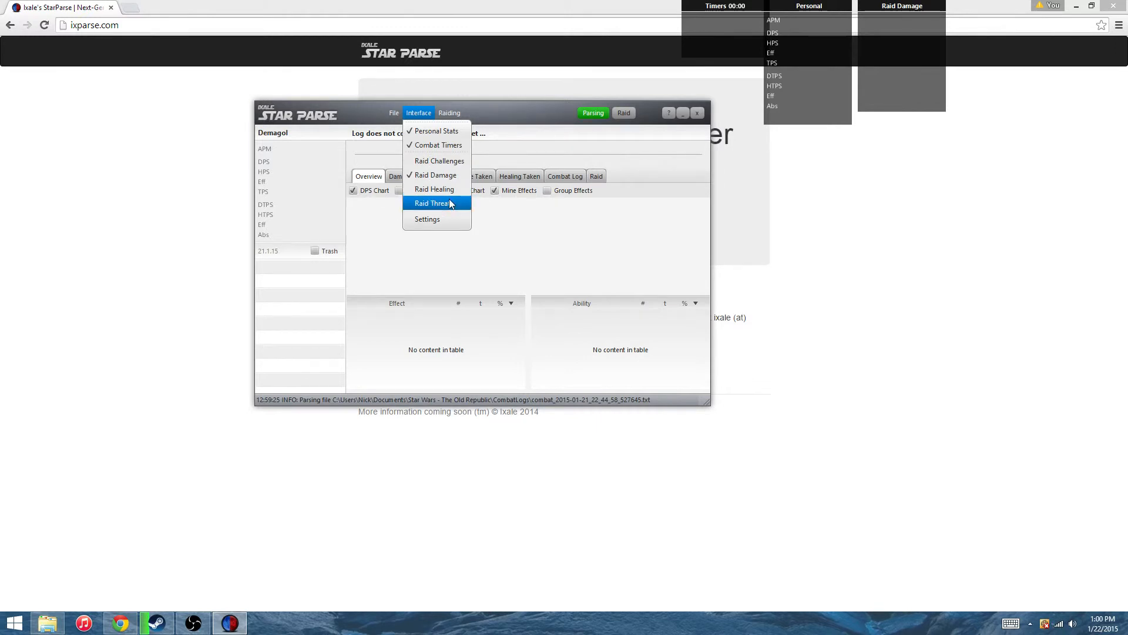
{"action": "mouse_move", "coordinate": [435, 189]}
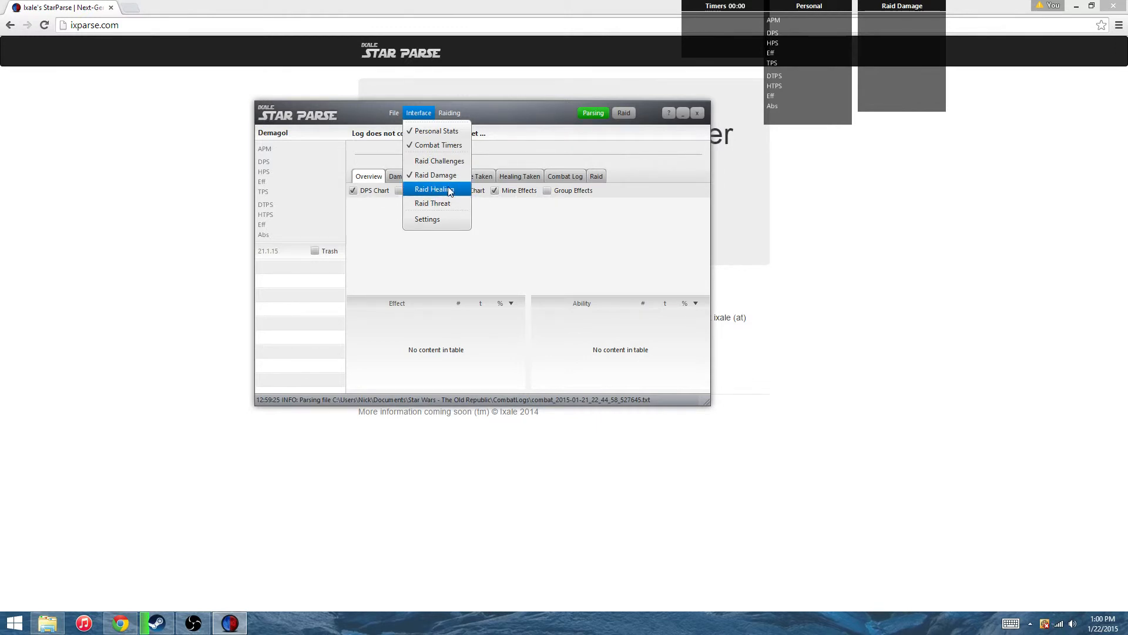
{"action": "mouse_move", "coordinate": [432, 203]}
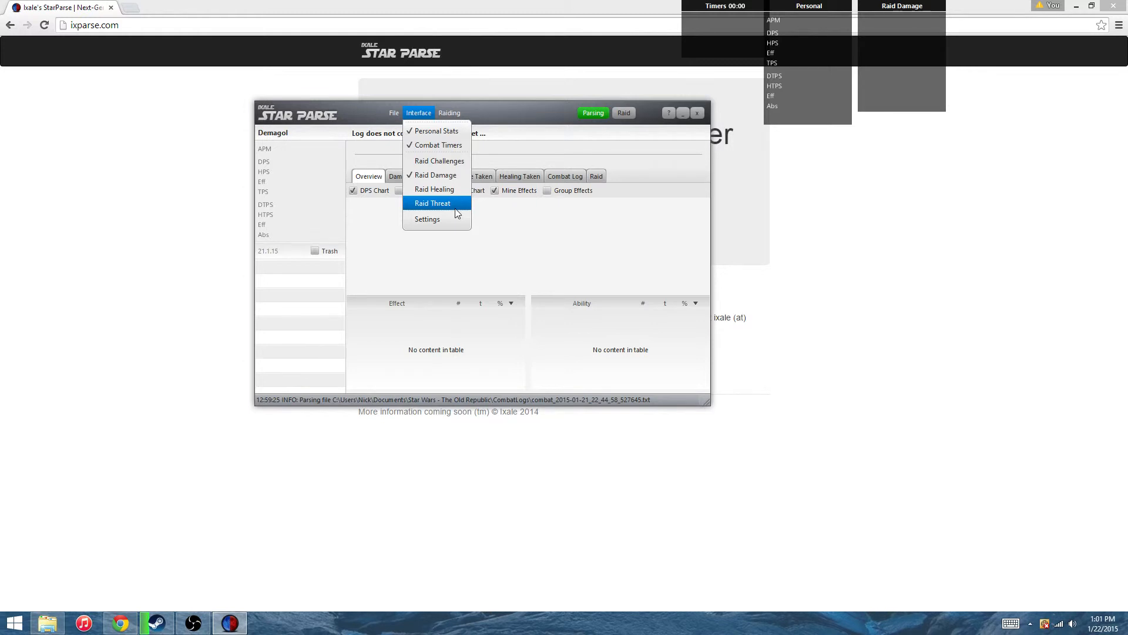
{"action": "mouse_move", "coordinate": [435, 189]}
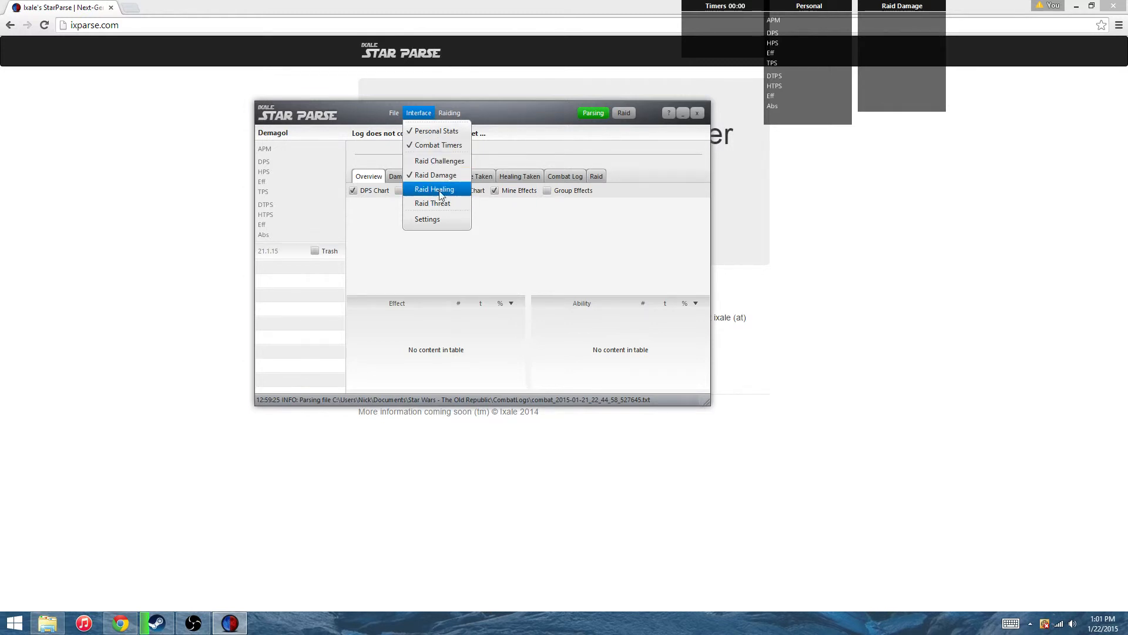
{"action": "mouse_move", "coordinate": [438, 161]}
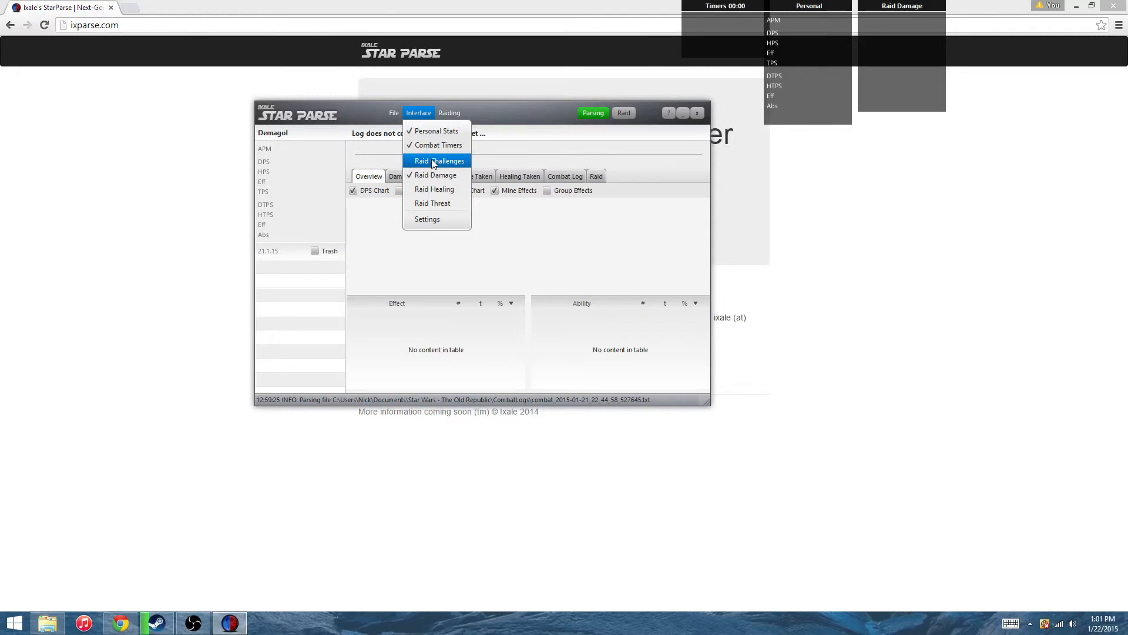
- Browse the Raid Challenges, Healing and Threat overlay entries, then close the list unchanged
{"action": "left_click", "coordinate": [449, 112]}
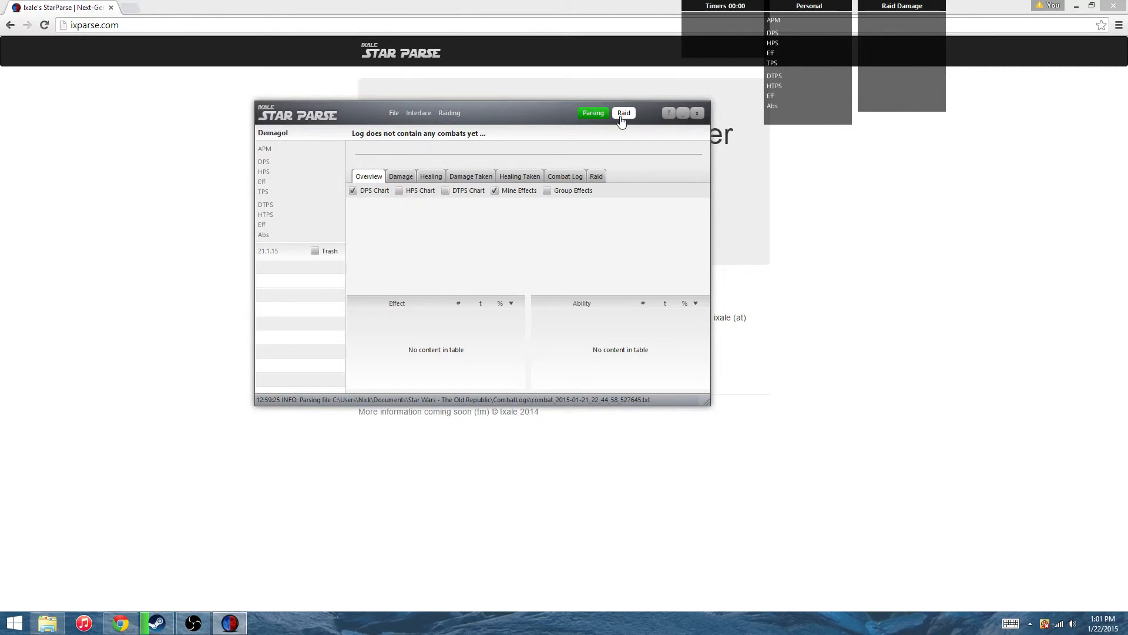
{"action": "mouse_move", "coordinate": [617, 137]}
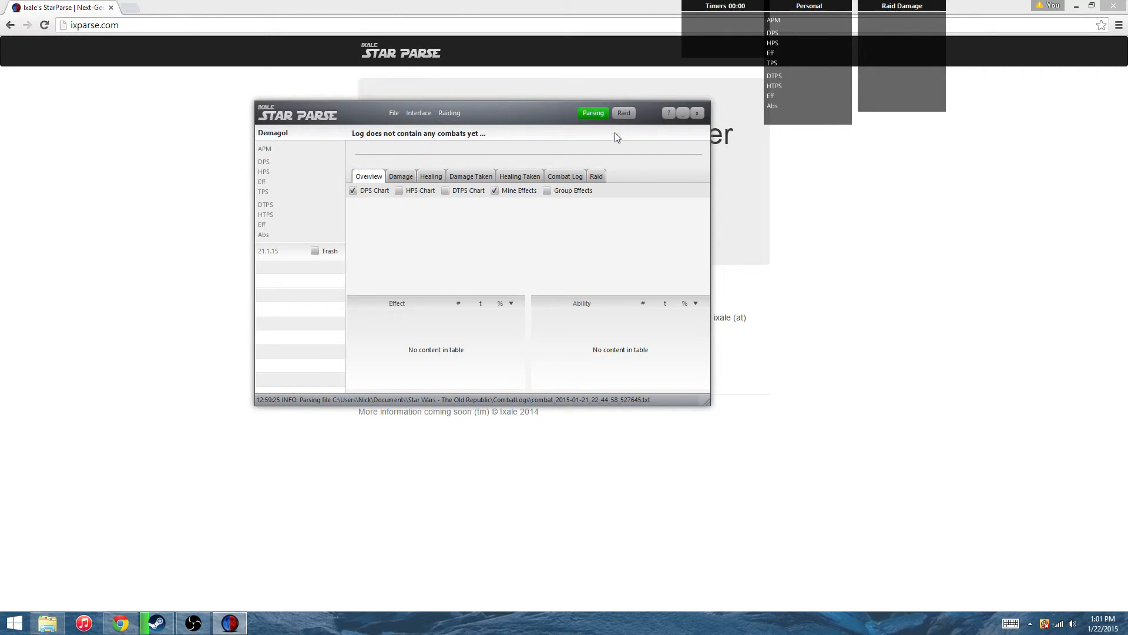
- Switch on raid mode so the Raid button shows Waiting
{"action": "left_click", "coordinate": [623, 112]}
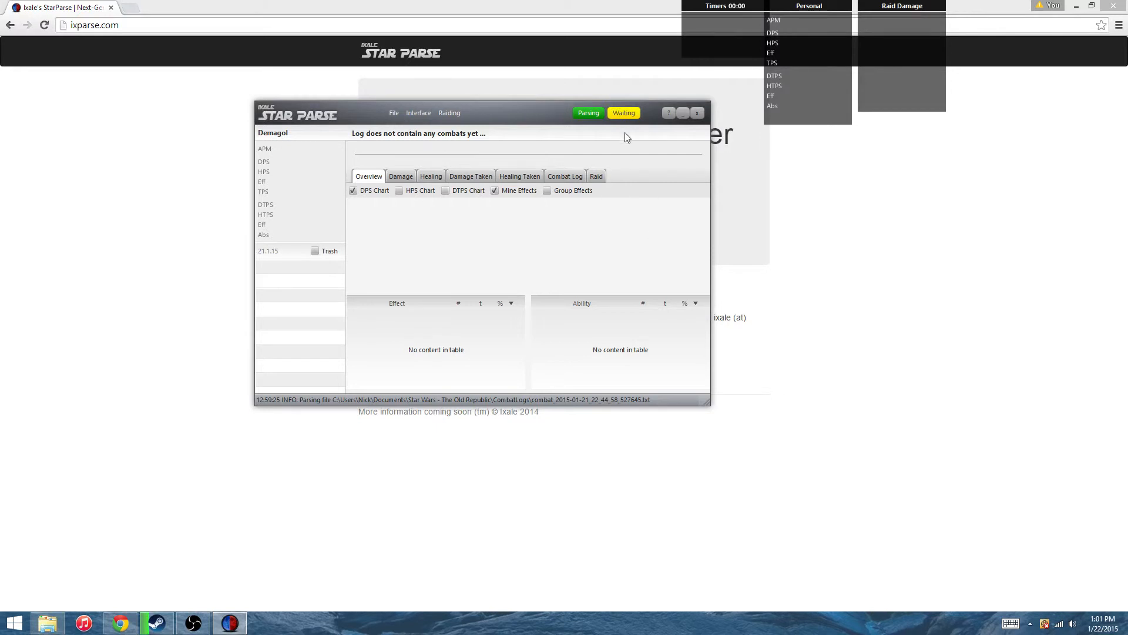
- Open the Raid tab to view the empty SkullSquadron group table
{"action": "left_click", "coordinate": [595, 176]}
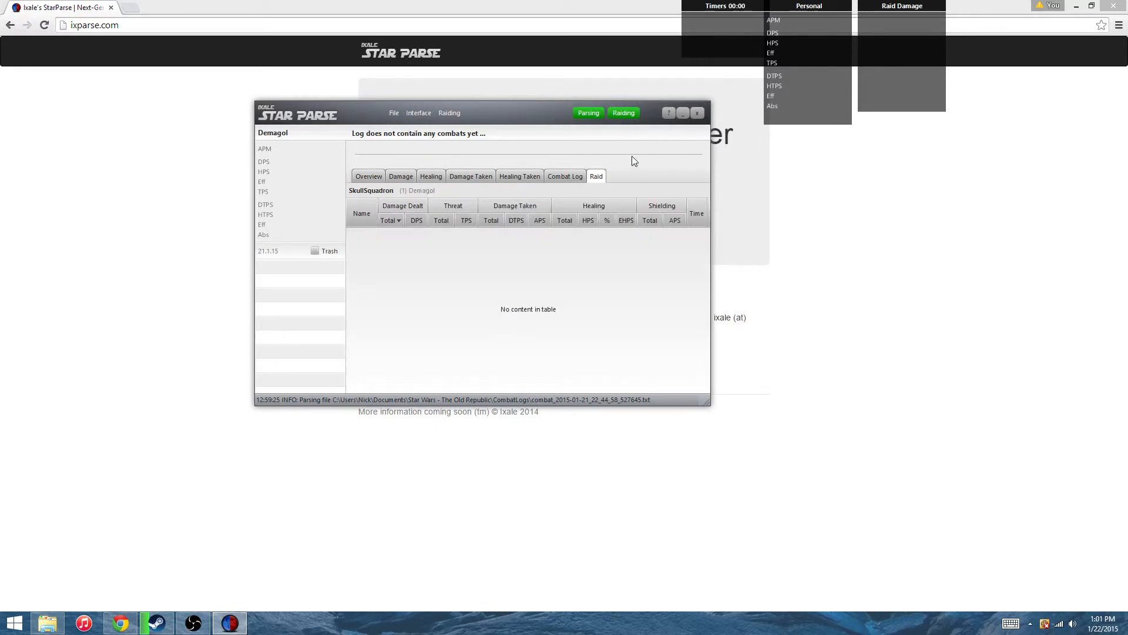
{"action": "mouse_move", "coordinate": [412, 198]}
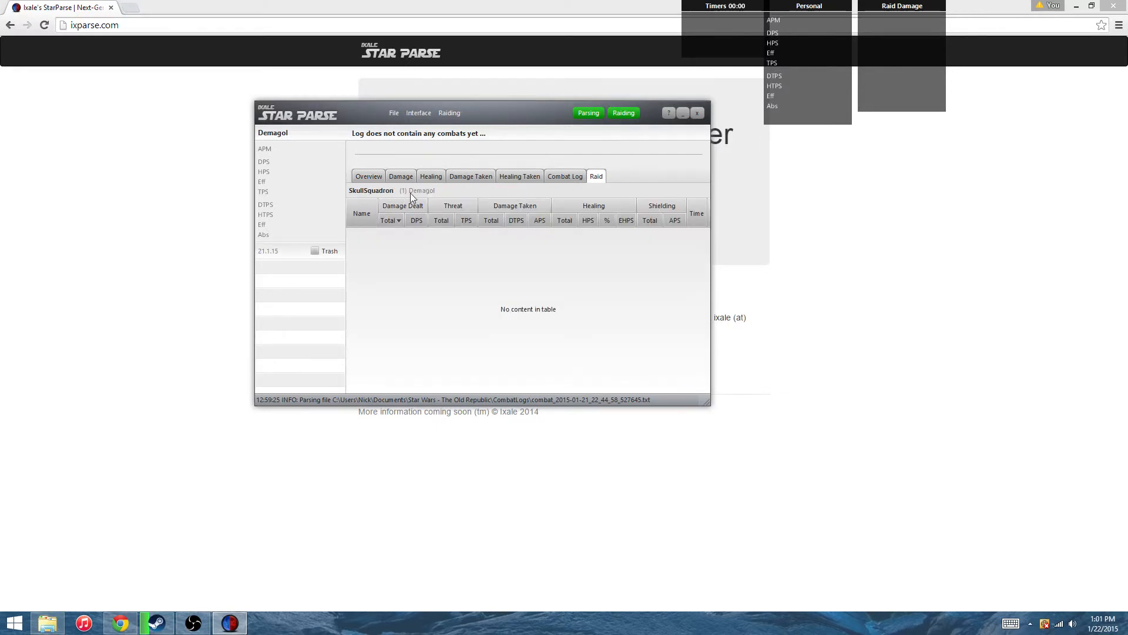
{"action": "mouse_move", "coordinate": [424, 200]}
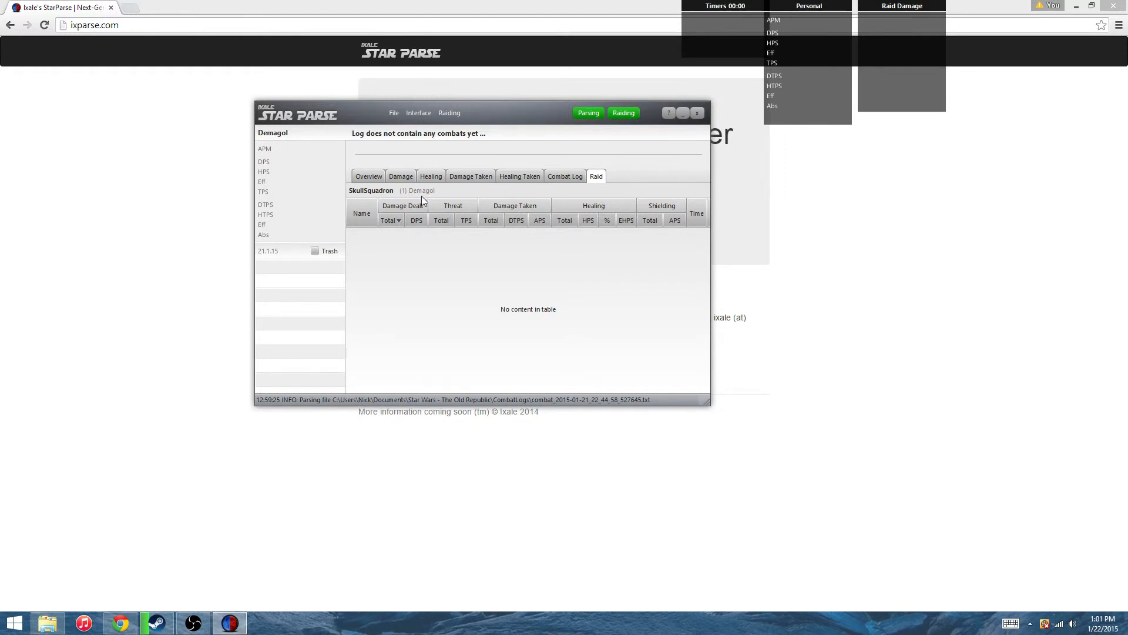
{"action": "mouse_move", "coordinate": [408, 200]}
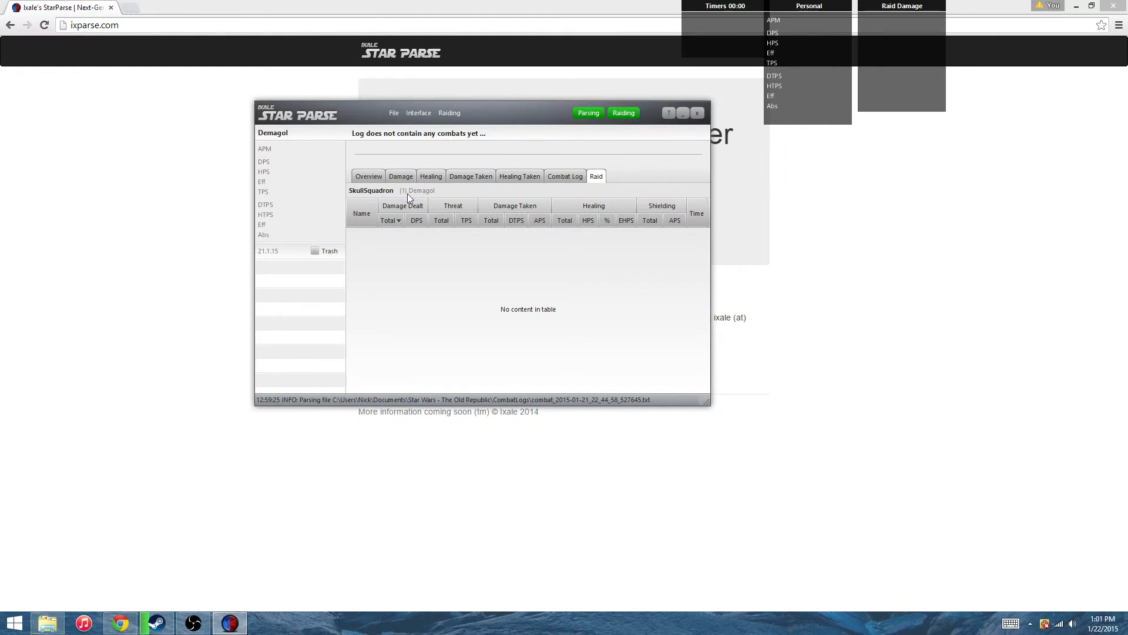
{"action": "mouse_move", "coordinate": [430, 195]}
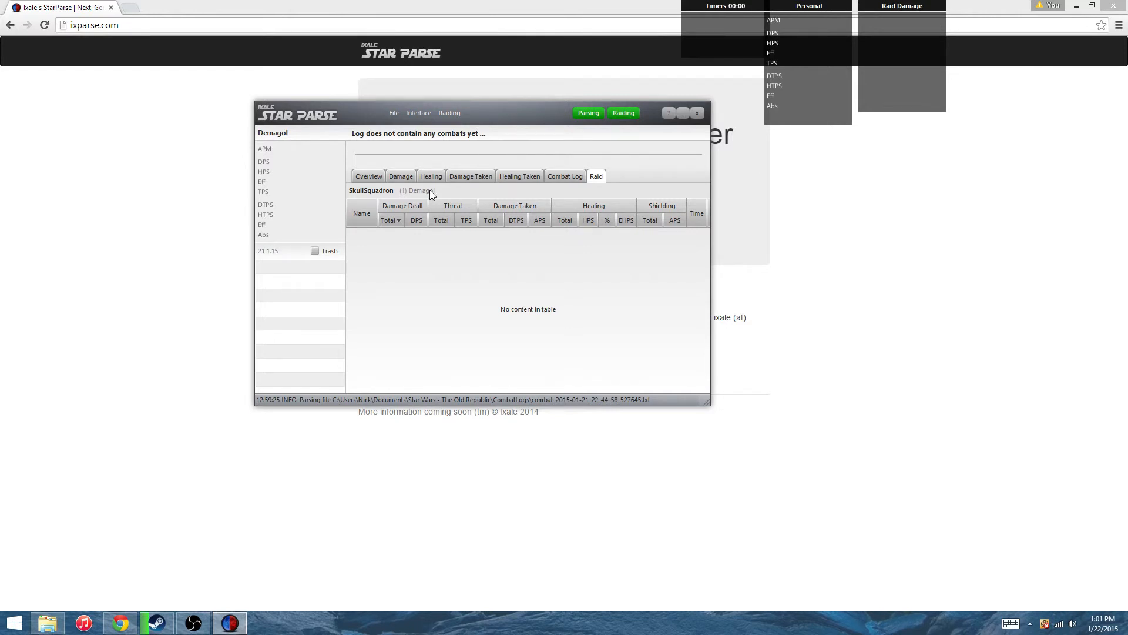
{"action": "mouse_move", "coordinate": [428, 199]}
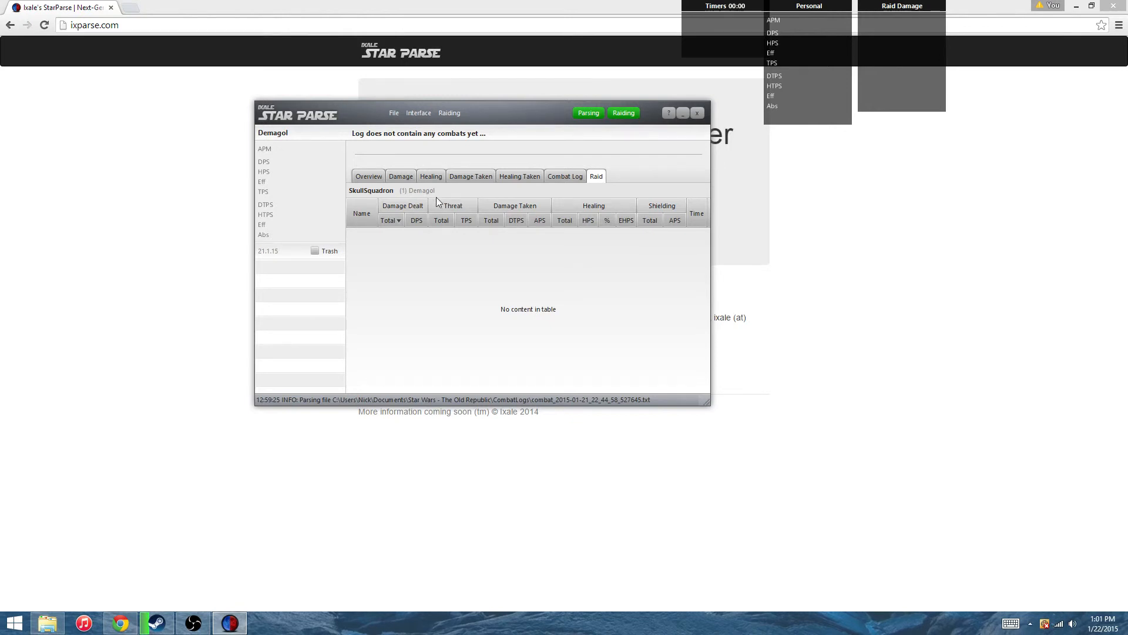
{"action": "mouse_move", "coordinate": [407, 202]}
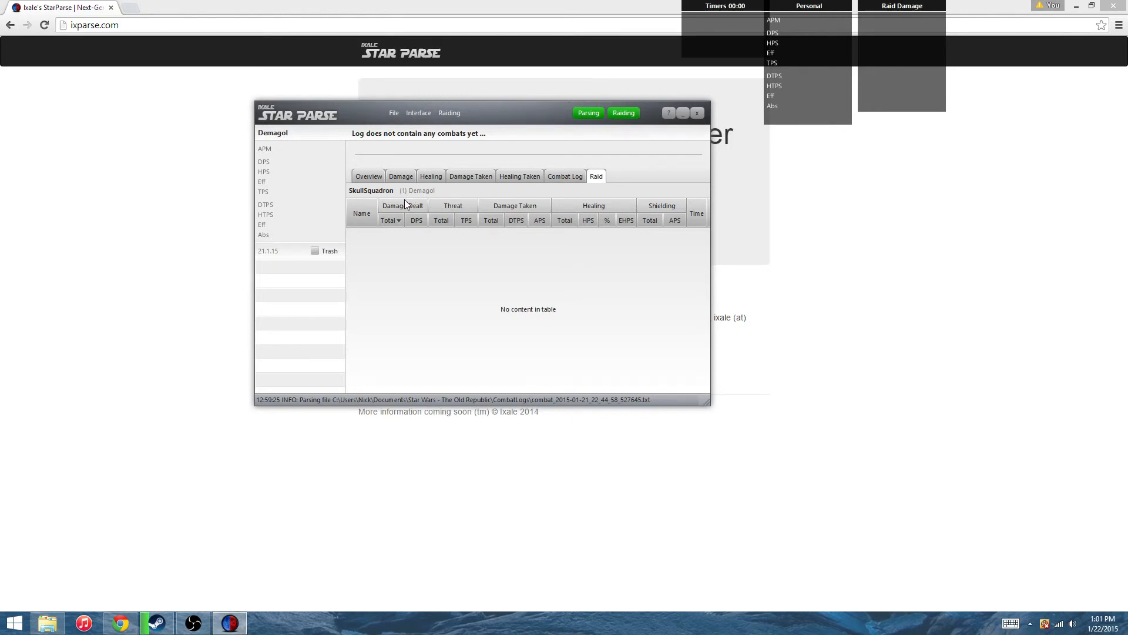
{"action": "mouse_move", "coordinate": [426, 198]}
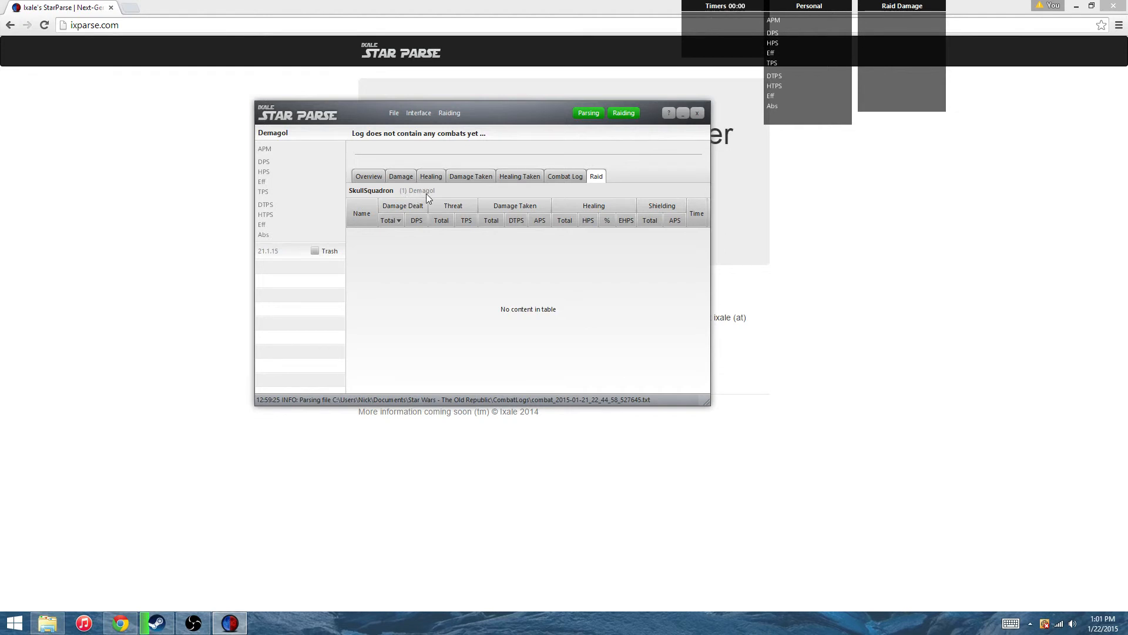
{"action": "mouse_move", "coordinate": [714, 200]}
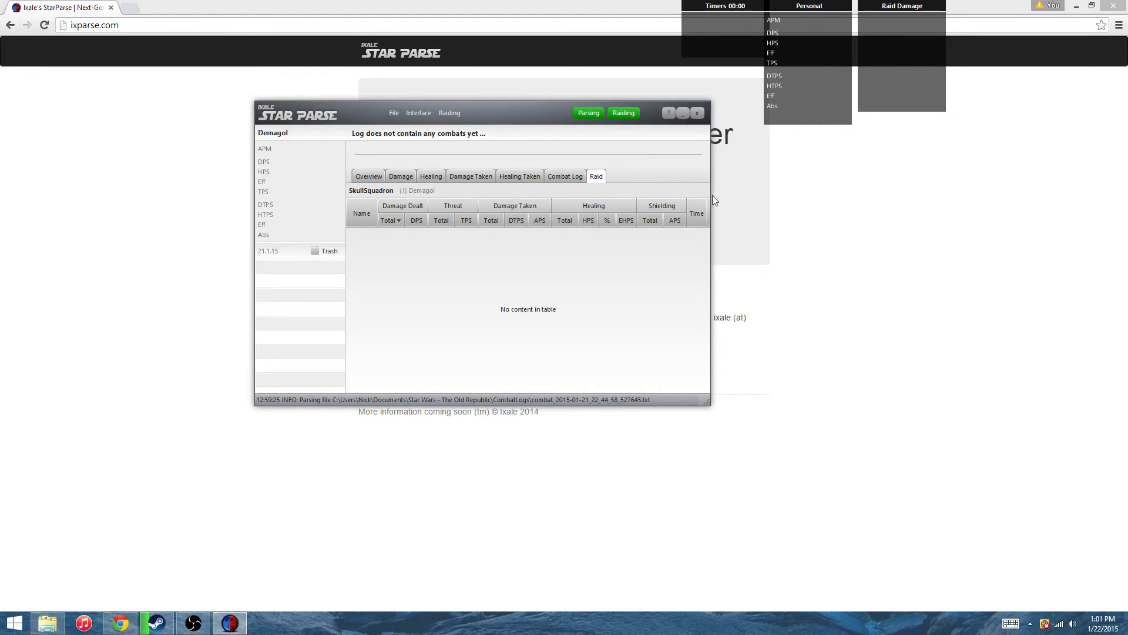
{"action": "mouse_move", "coordinate": [606, 208]}
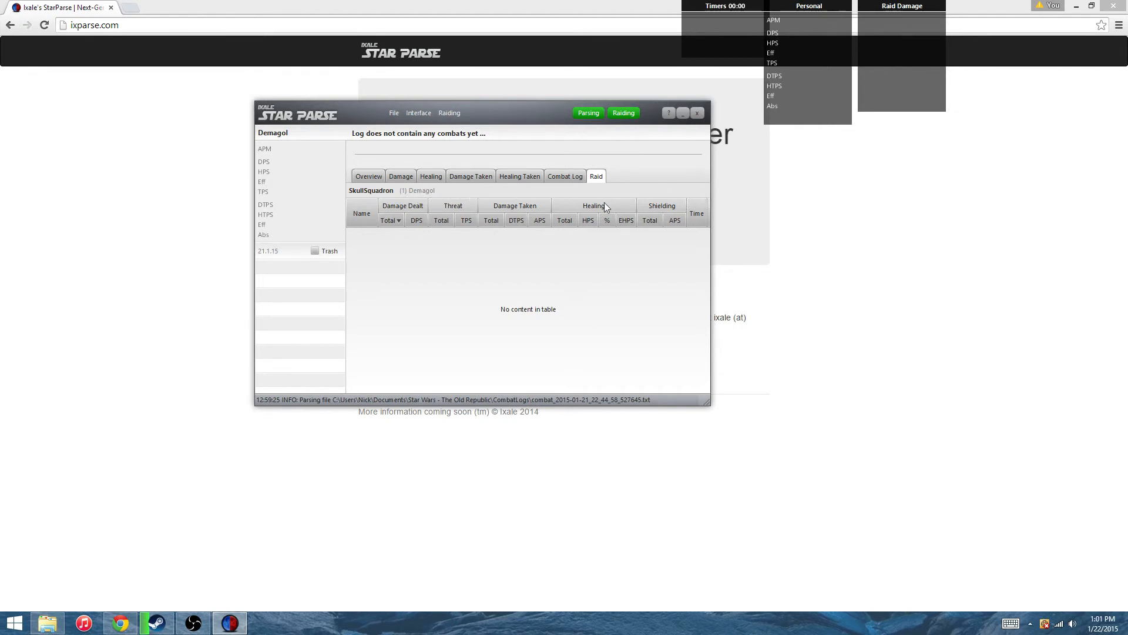
{"action": "mouse_move", "coordinate": [574, 211]}
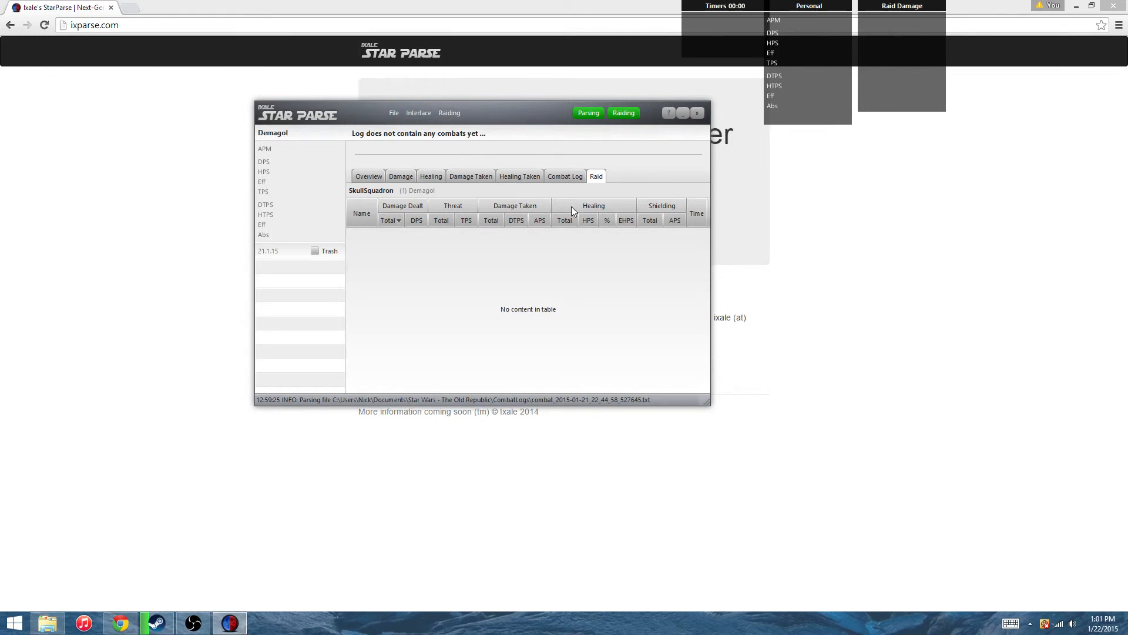
{"action": "mouse_move", "coordinate": [519, 208]}
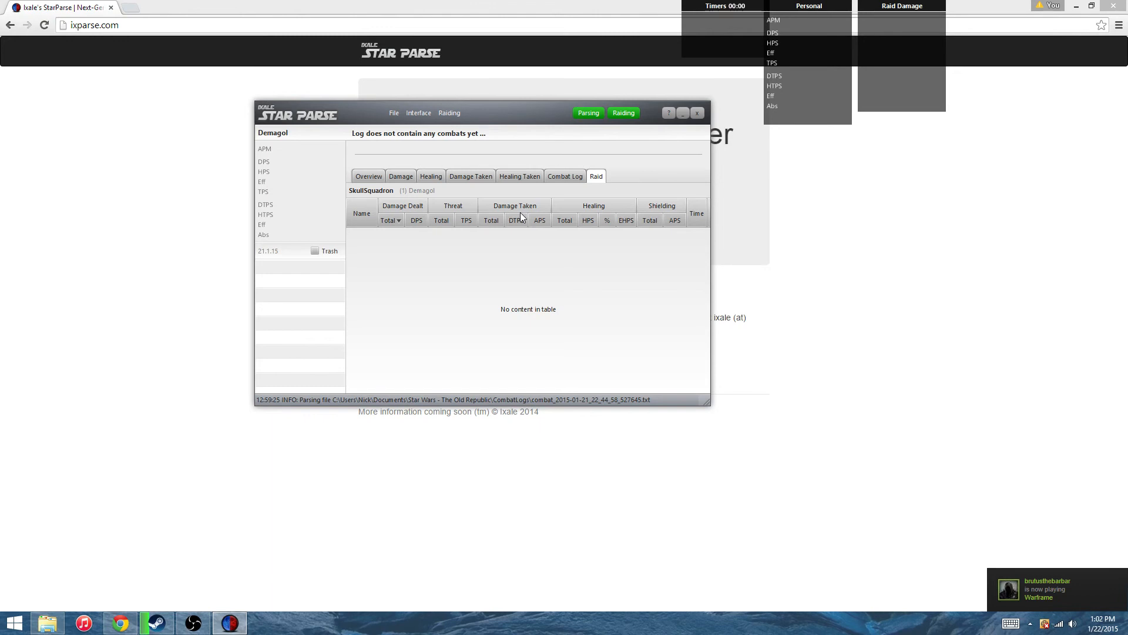
{"action": "mouse_move", "coordinate": [891, 22]}
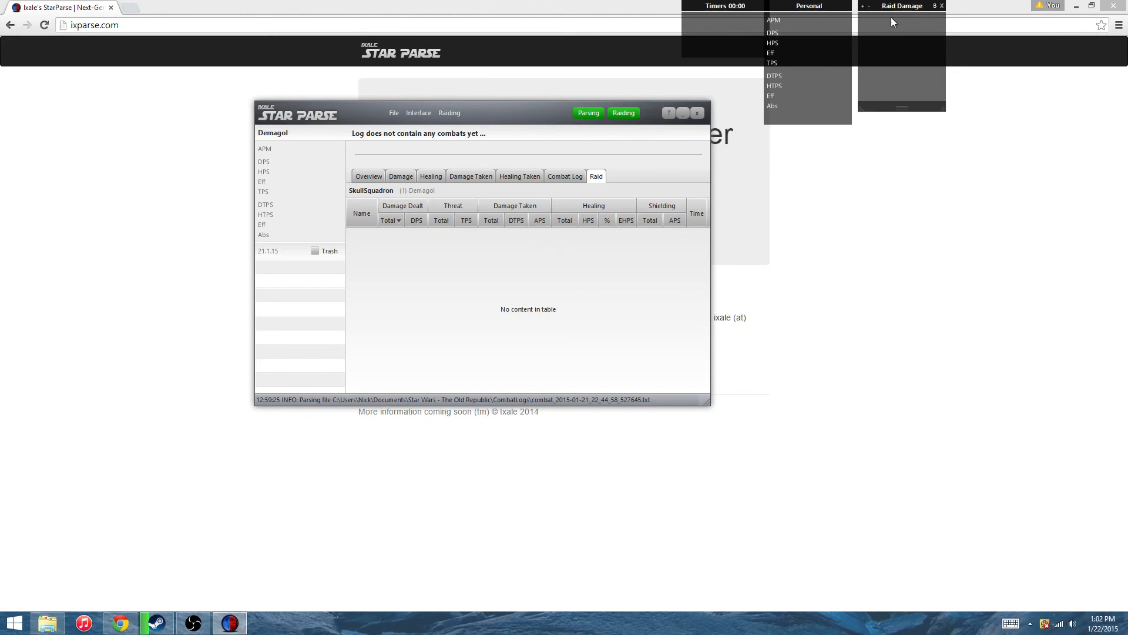